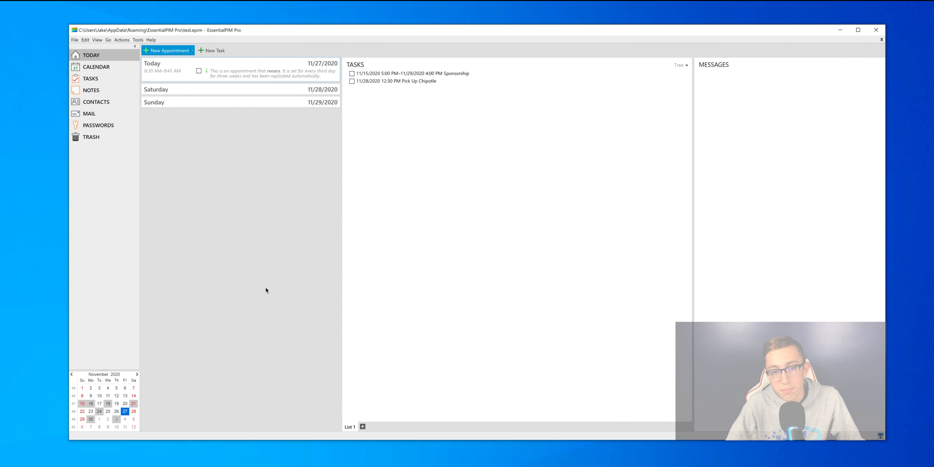
pyautogui.moveTo(428, 311)
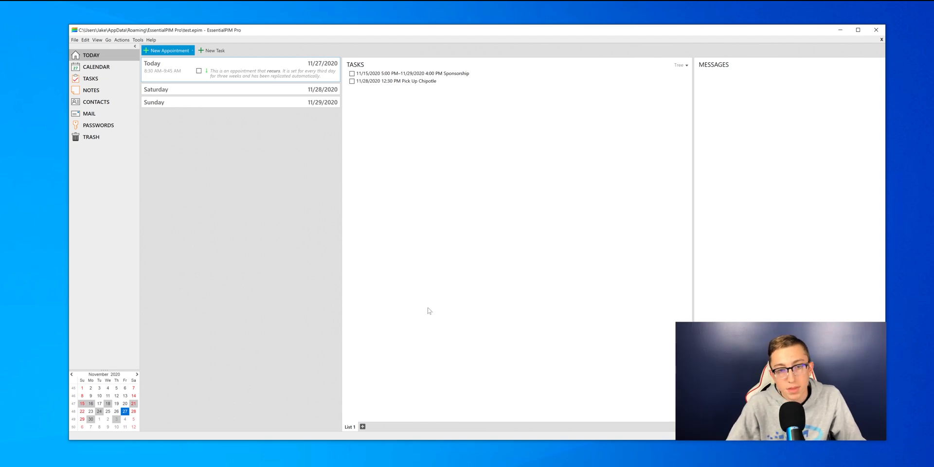
pyautogui.moveTo(345, 208)
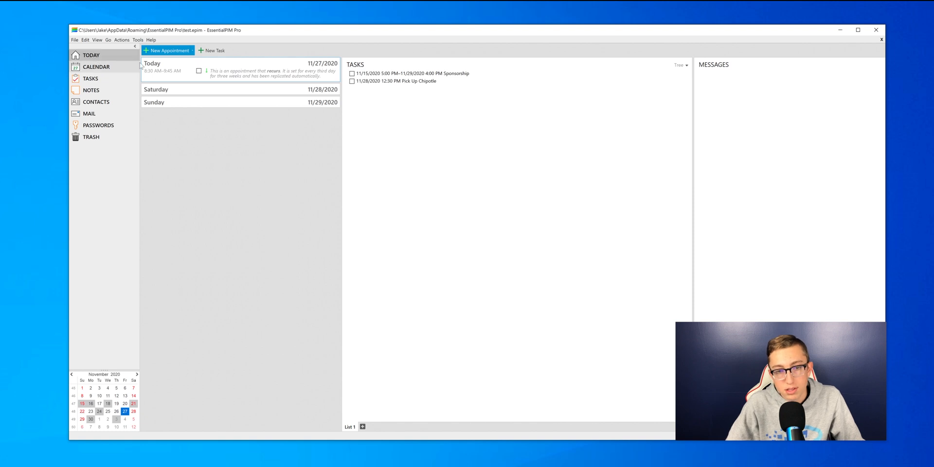
pyautogui.moveTo(198, 87)
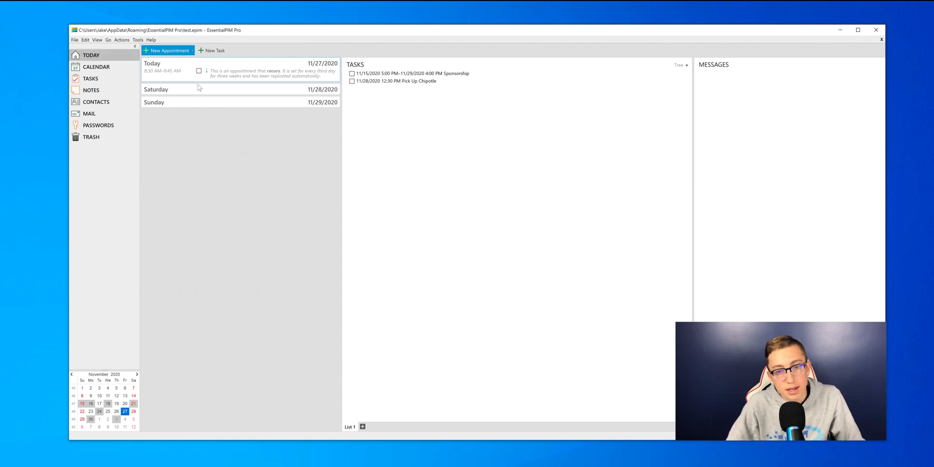
pyautogui.moveTo(173, 94)
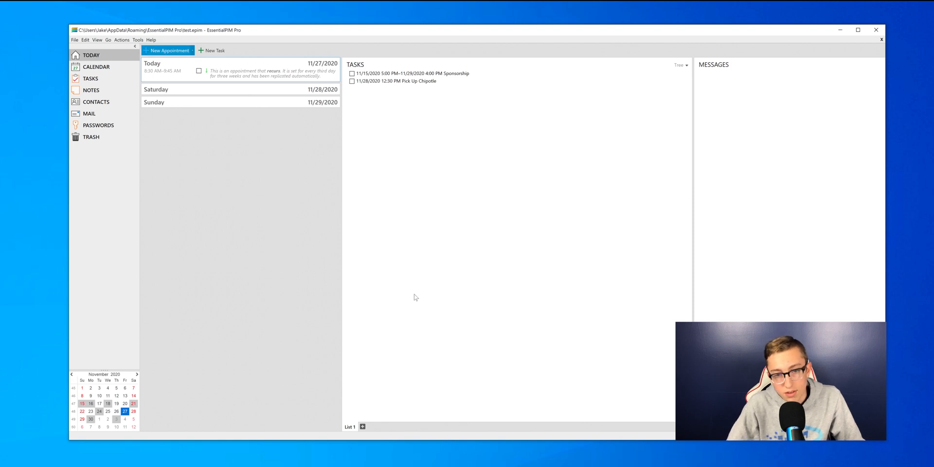
# Create a 'Meet with Sponsor' appointment described as meeting Jake Brown Media Productions, 11/28/2020 4:10–5:30 PM
pyautogui.click(169, 50)
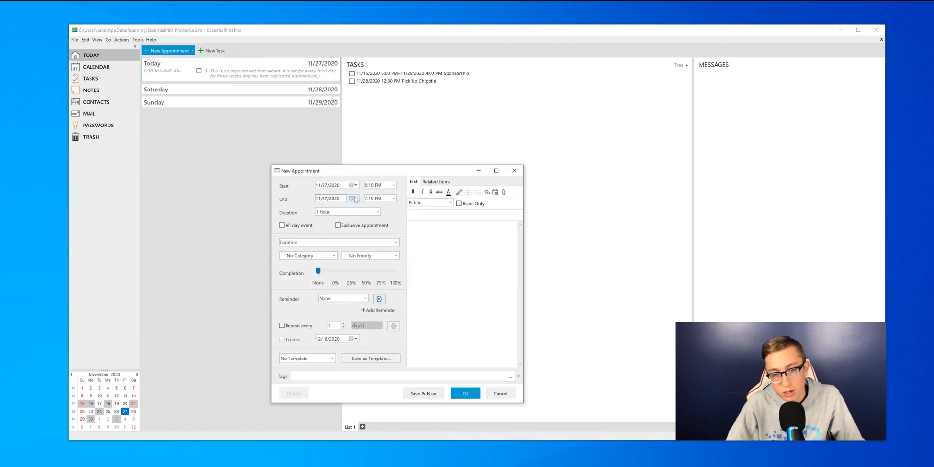
pyautogui.write('Meet with S')
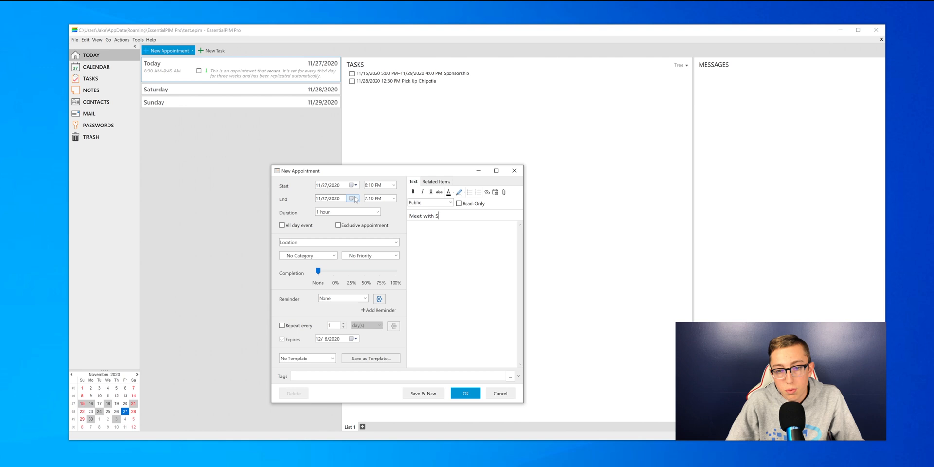
pyautogui.write('ponsor')
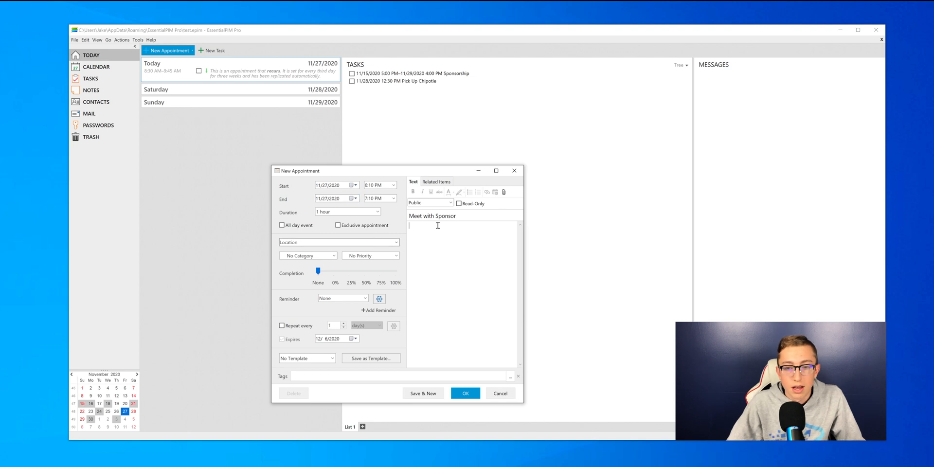
pyautogui.write('Meet wi')
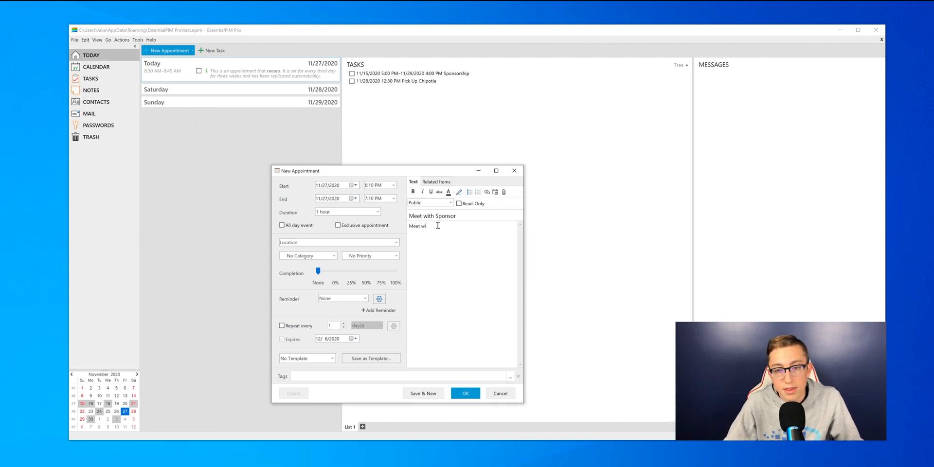
pyautogui.write('th sponsor fr')
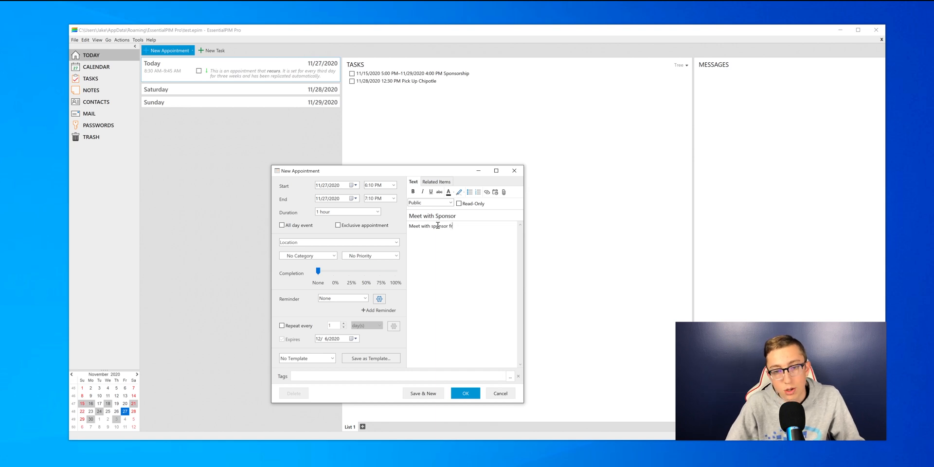
pyautogui.write('om Jake B')
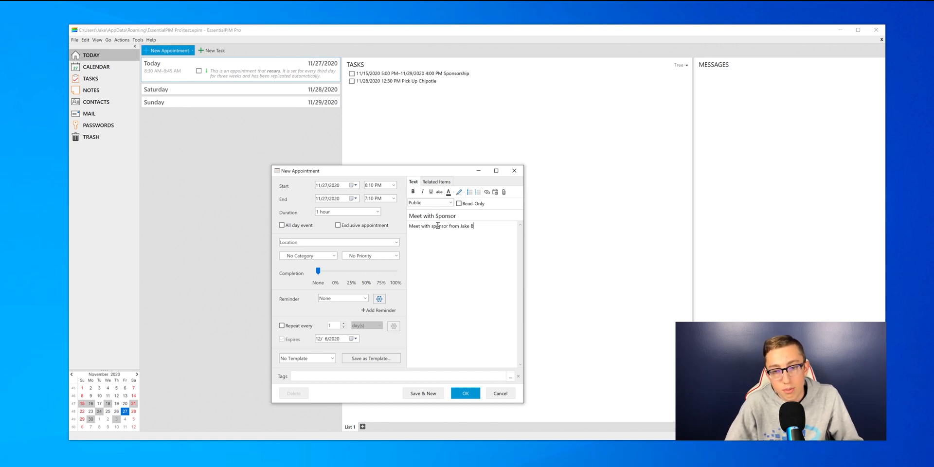
pyautogui.write('rown Media P')
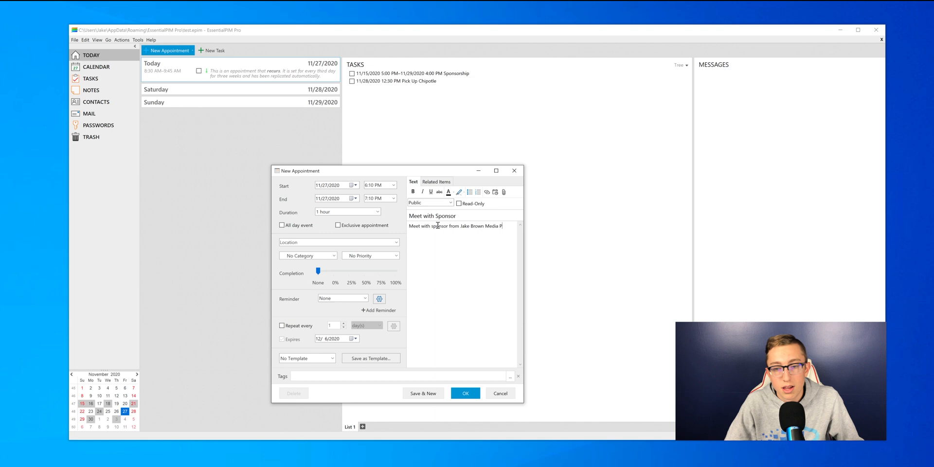
pyautogui.write('Productions!')
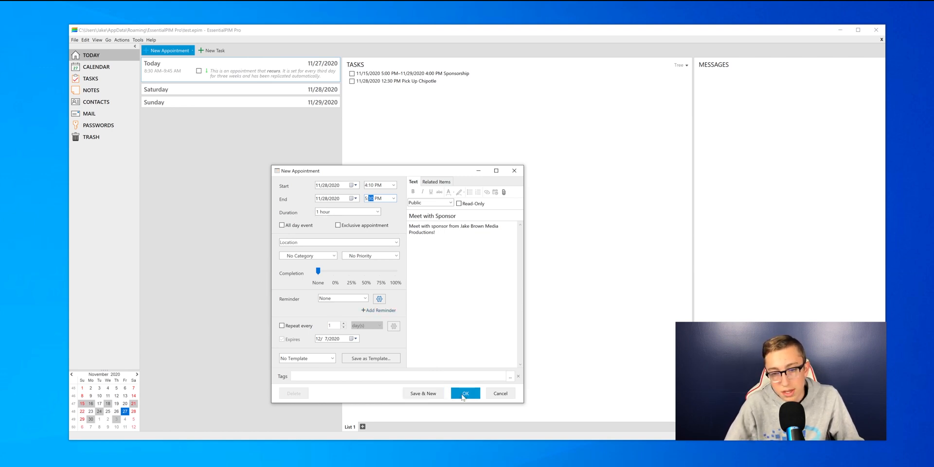
pyautogui.click(466, 394)
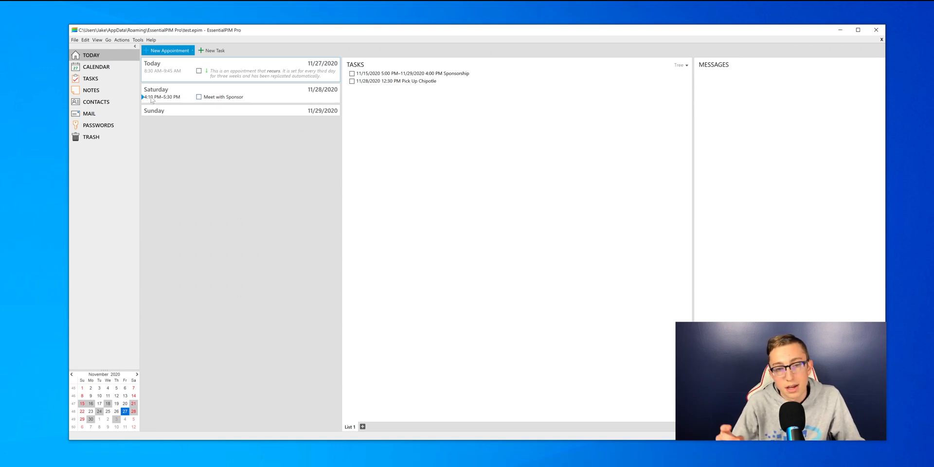
pyautogui.click(238, 96)
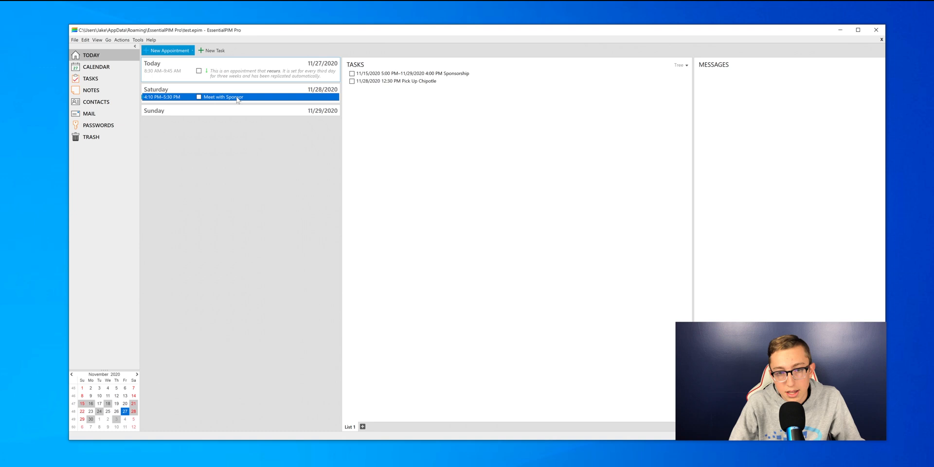
pyautogui.moveTo(266, 144)
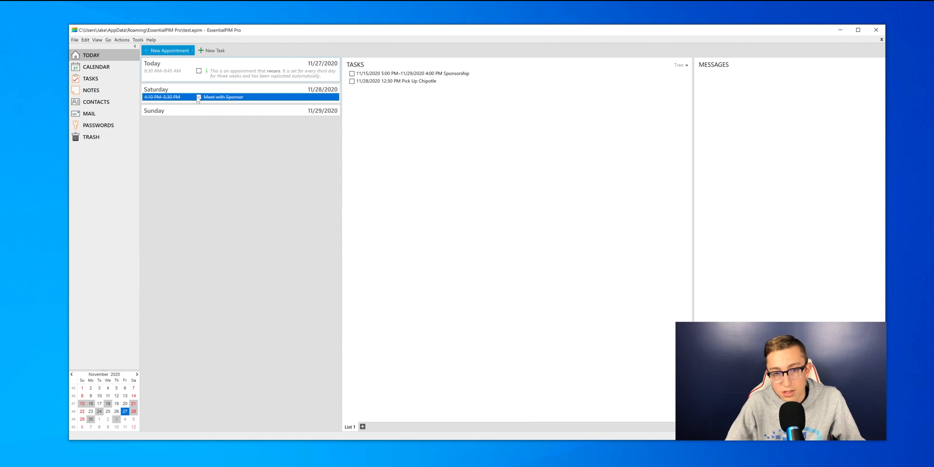
pyautogui.click(198, 97)
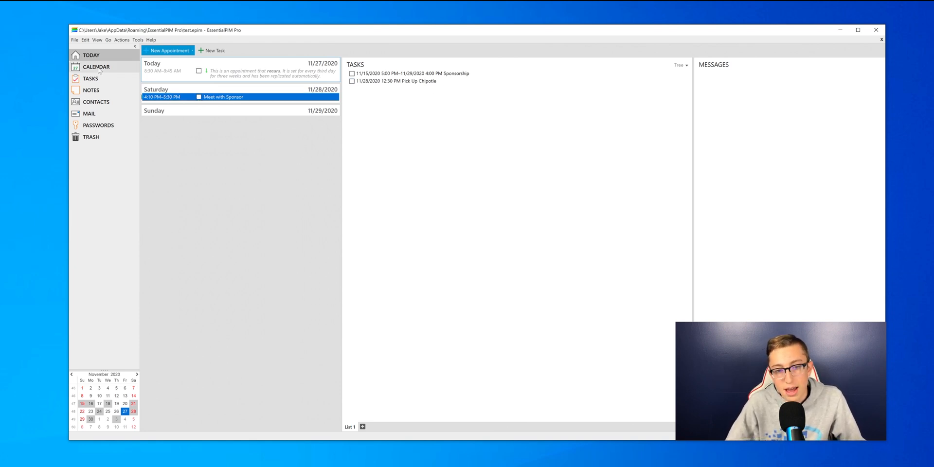
# View the calendar day schedule, peek at Saturday, then return to today, Friday 11/27/2020
pyautogui.click(97, 66)
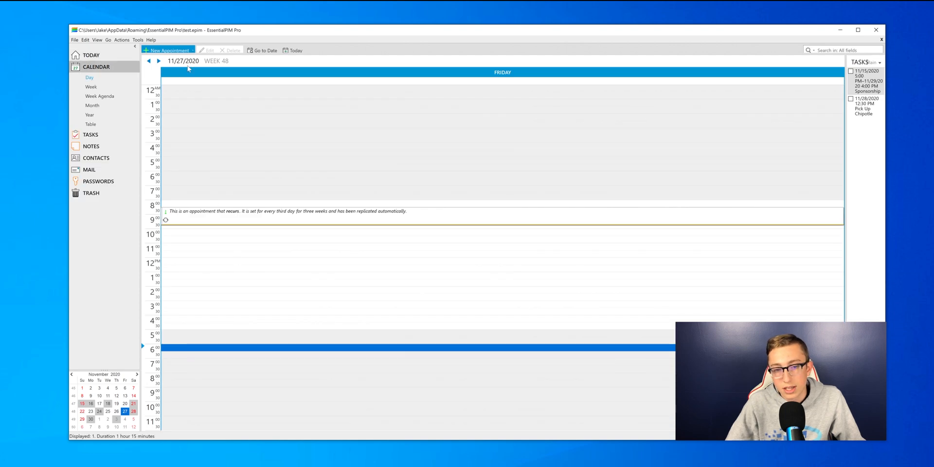
pyautogui.moveTo(846, 187)
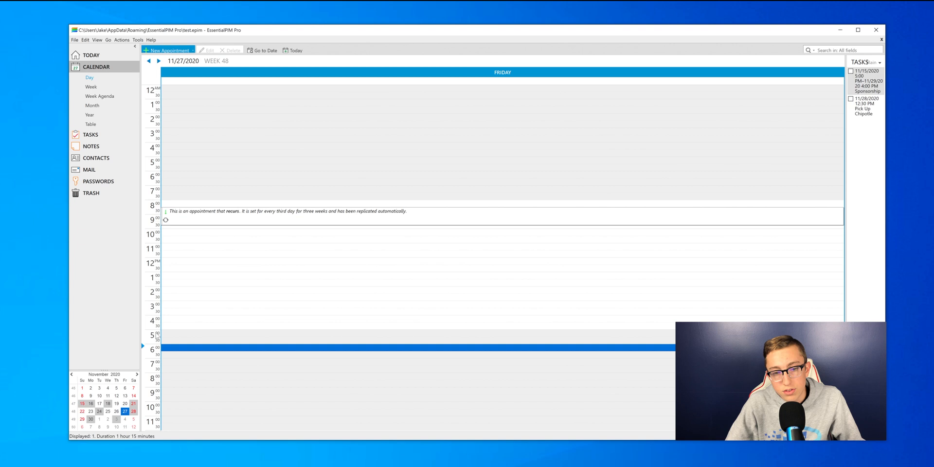
pyautogui.moveTo(153, 359)
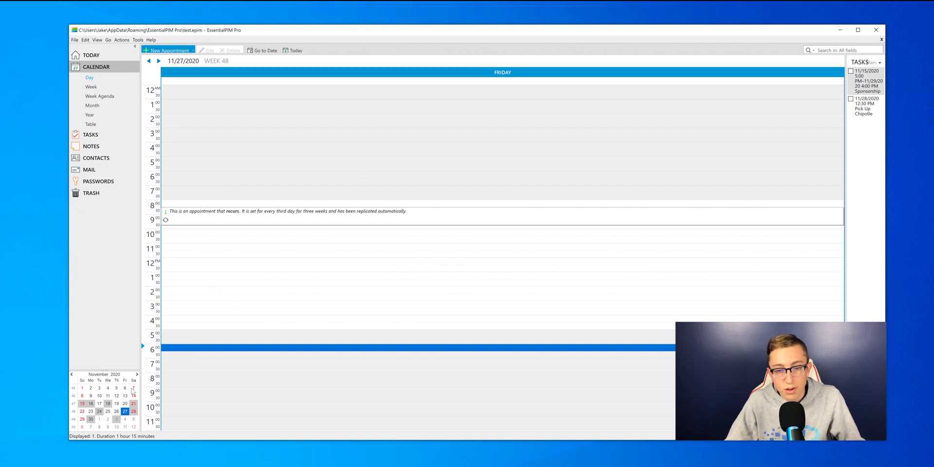
pyautogui.click(158, 60)
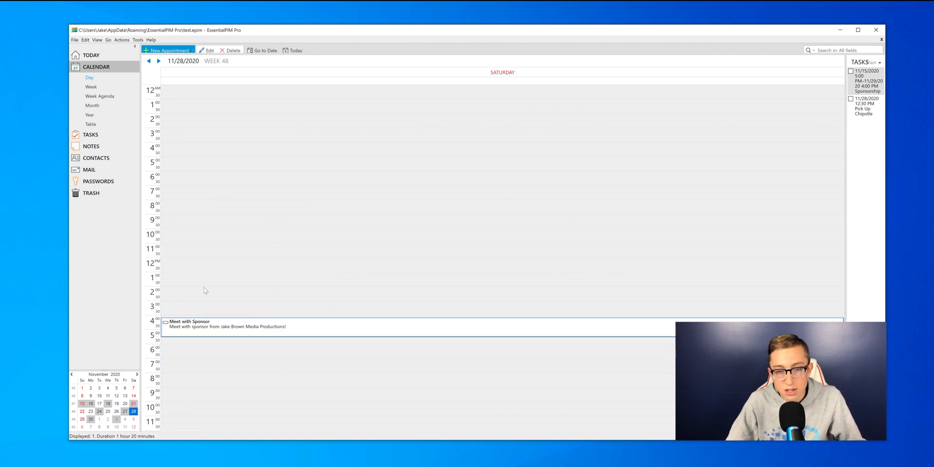
pyautogui.moveTo(293, 50)
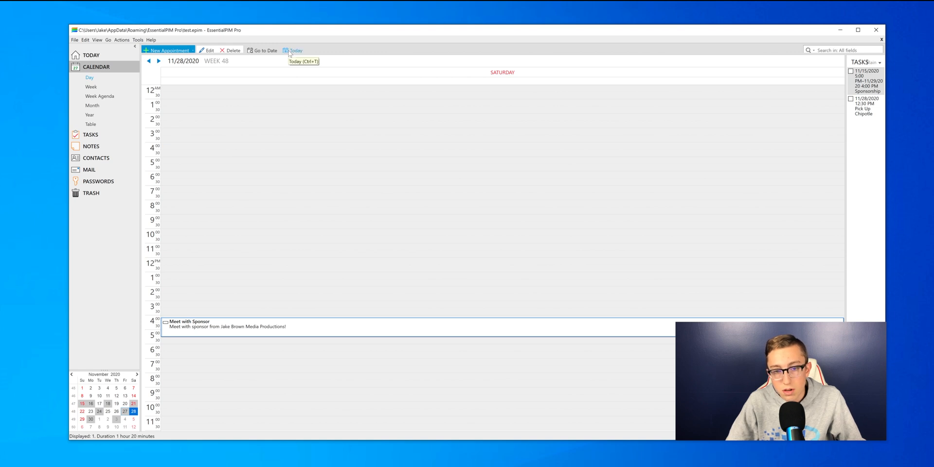
pyautogui.moveTo(262, 328)
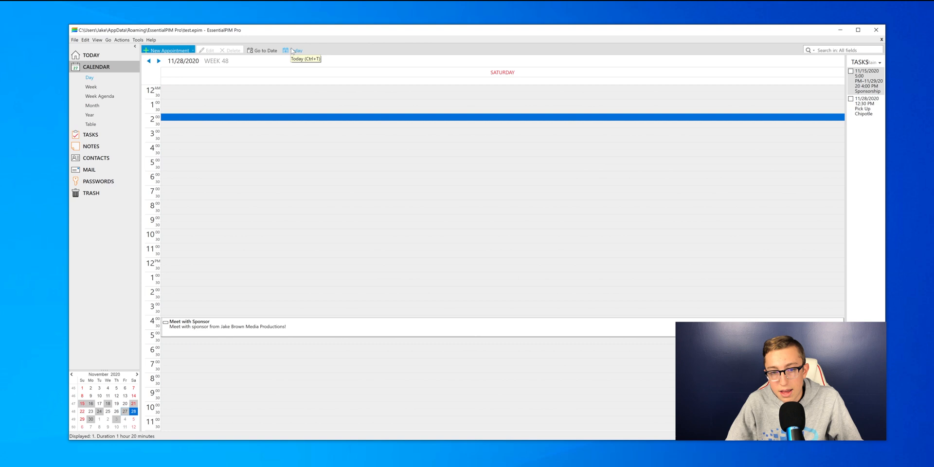
pyautogui.click(149, 61)
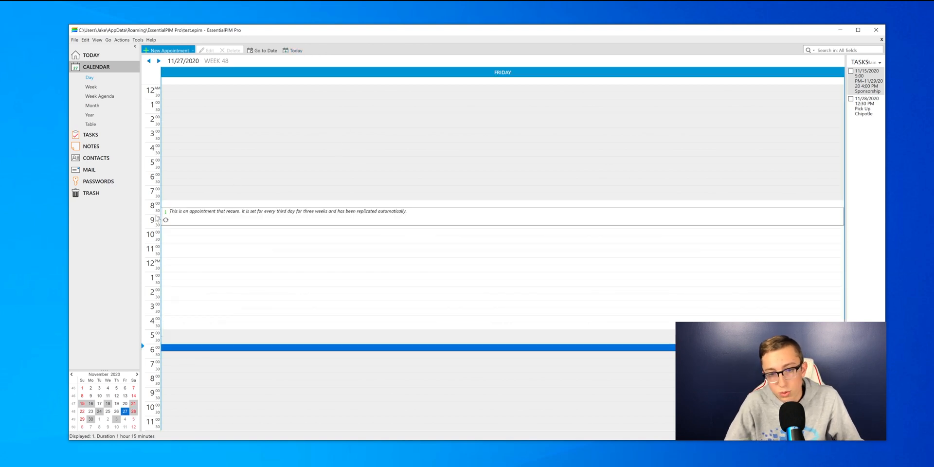
pyautogui.moveTo(100, 96)
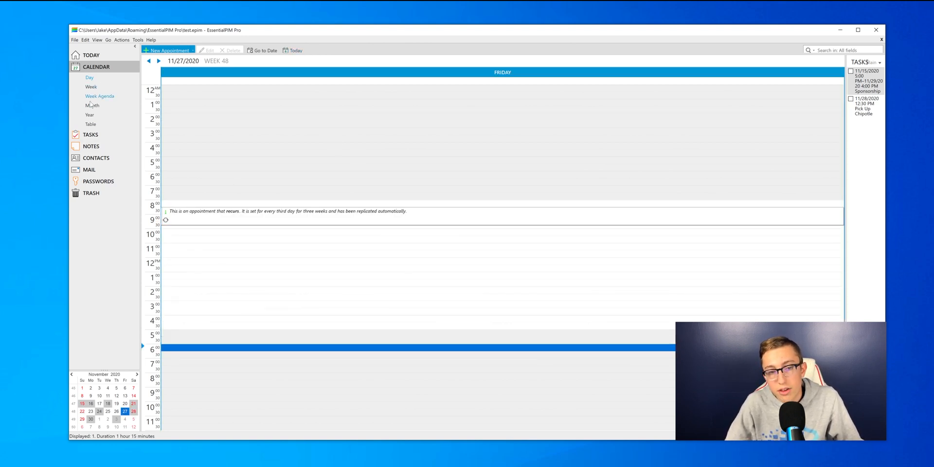
# Show November 2020 in month view with the sponsor meeting on the 28th, then go to Tasks
pyautogui.click(92, 105)
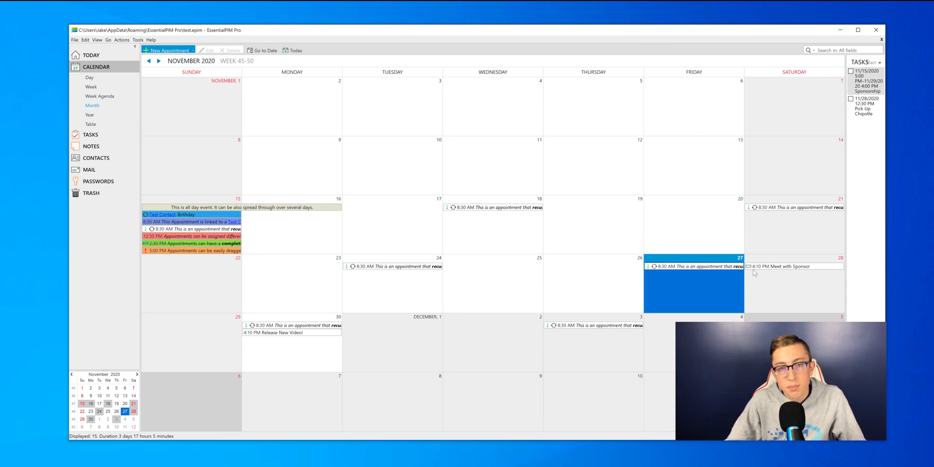
pyautogui.click(783, 267)
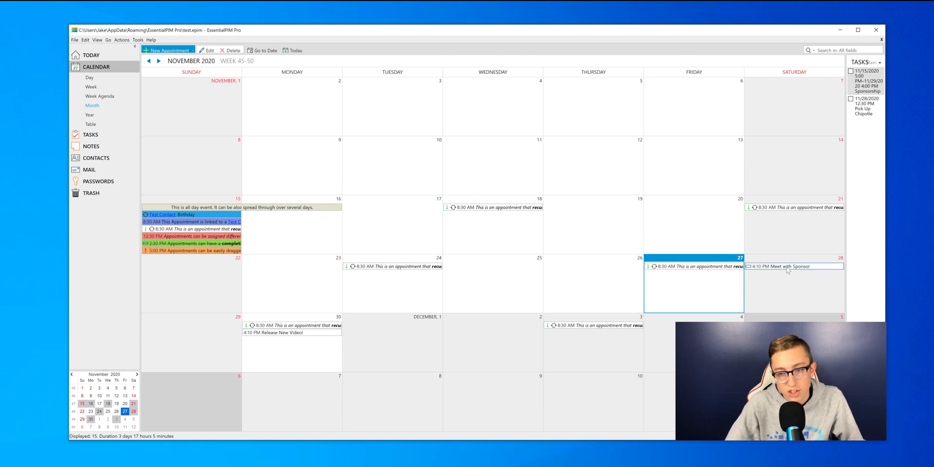
pyautogui.moveTo(192, 124)
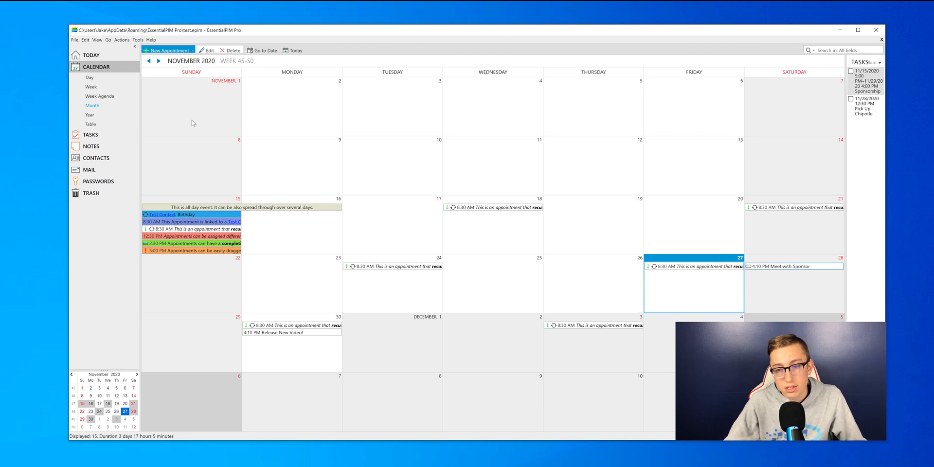
pyautogui.click(91, 78)
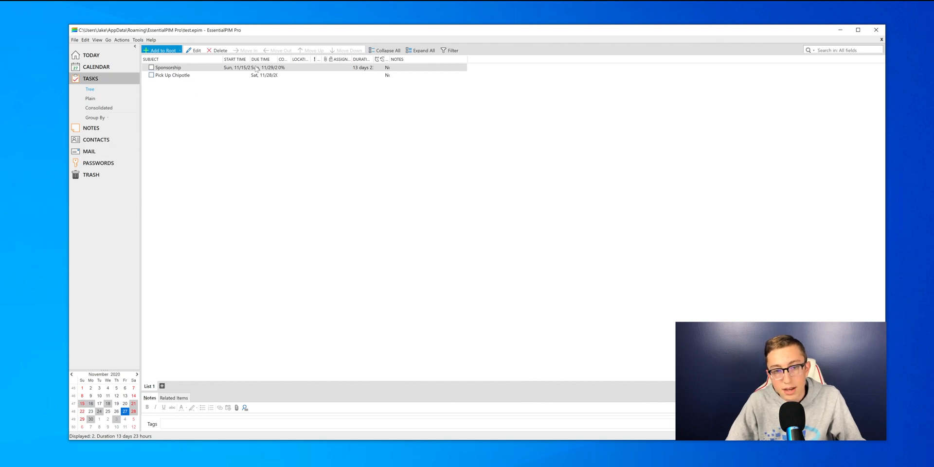
pyautogui.moveTo(168, 132)
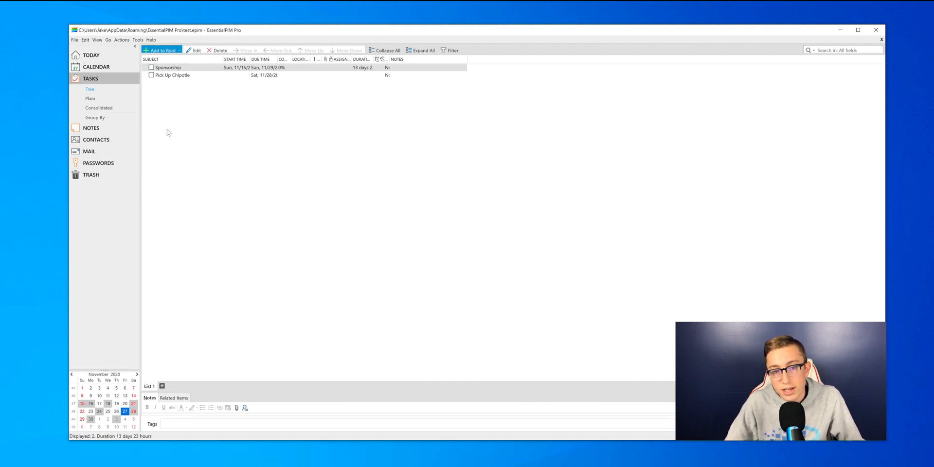
# Check off the Pick Up Chipotle task so it shows struck through
pyautogui.click(173, 75)
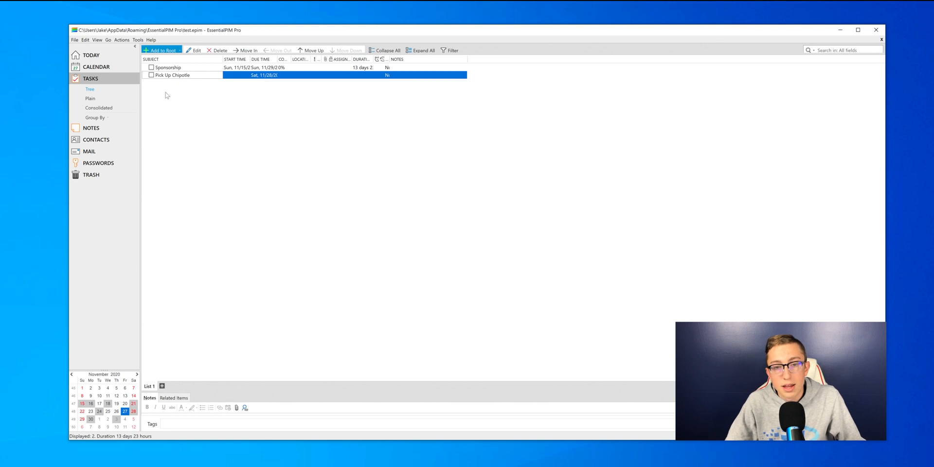
pyautogui.moveTo(237, 165)
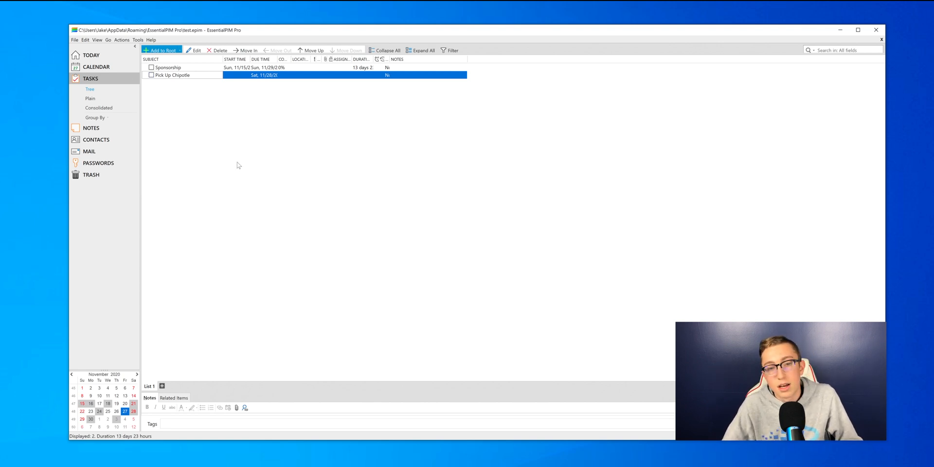
pyautogui.moveTo(253, 155)
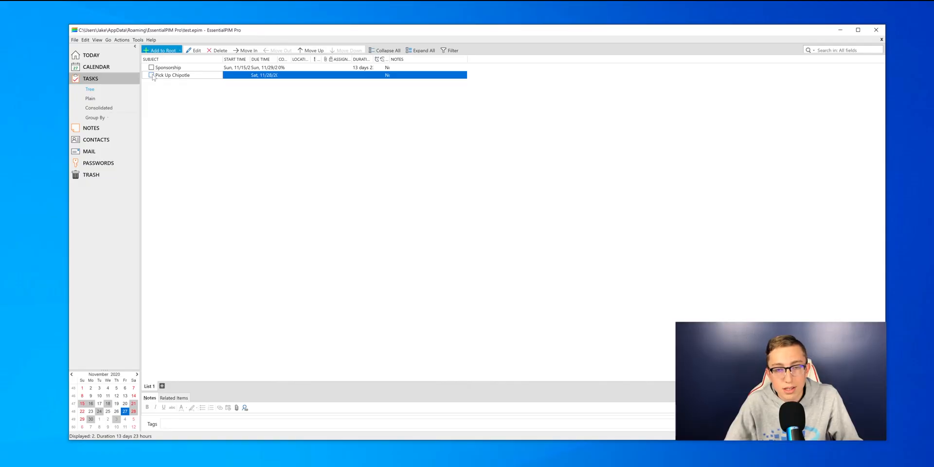
pyautogui.click(152, 75)
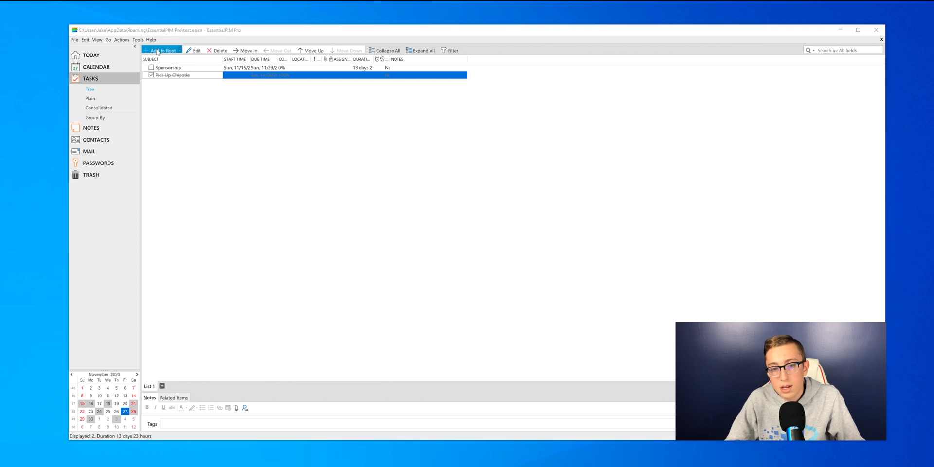
# Add a Golf task noted 'Meet Tim at Golf' with a due date of Sat 11/28/2020
pyautogui.click(160, 49)
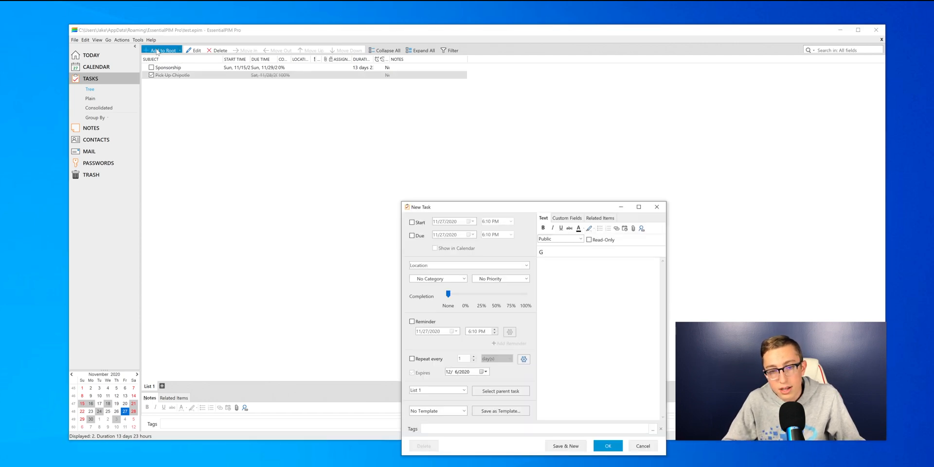
pyautogui.write('olf')
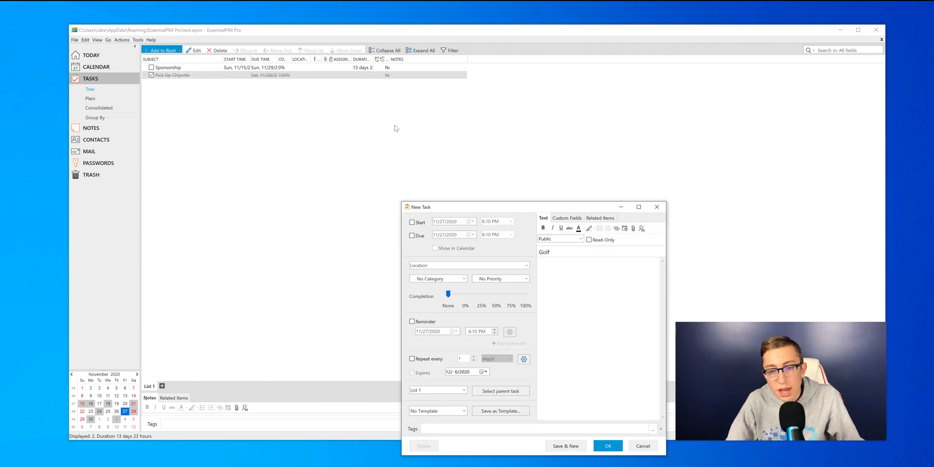
pyautogui.write('M')
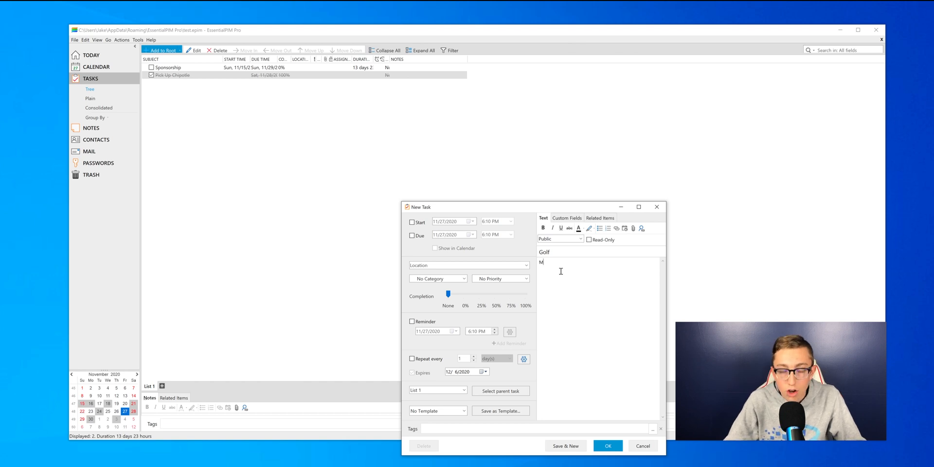
pyautogui.write('eet')
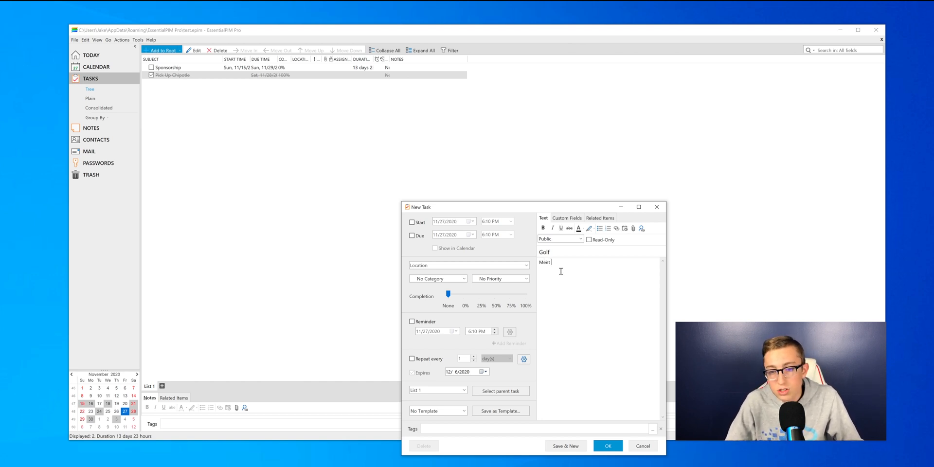
pyautogui.write('Tim at Gold')
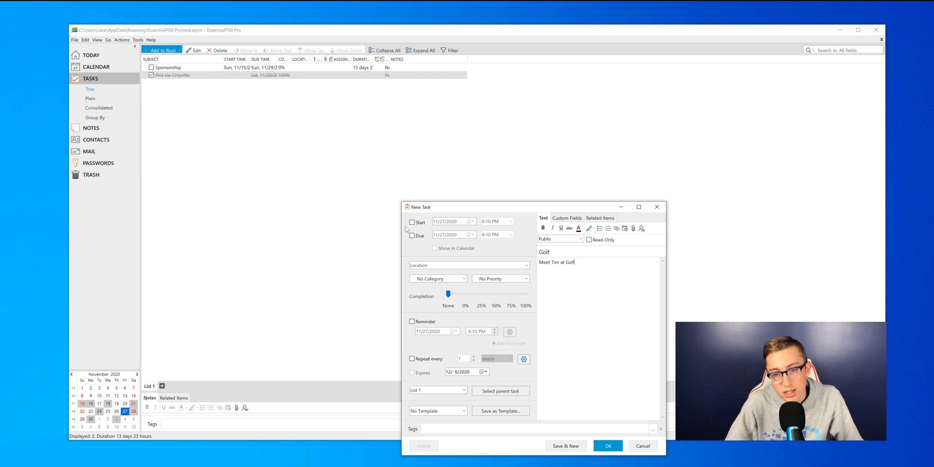
pyautogui.click(412, 236)
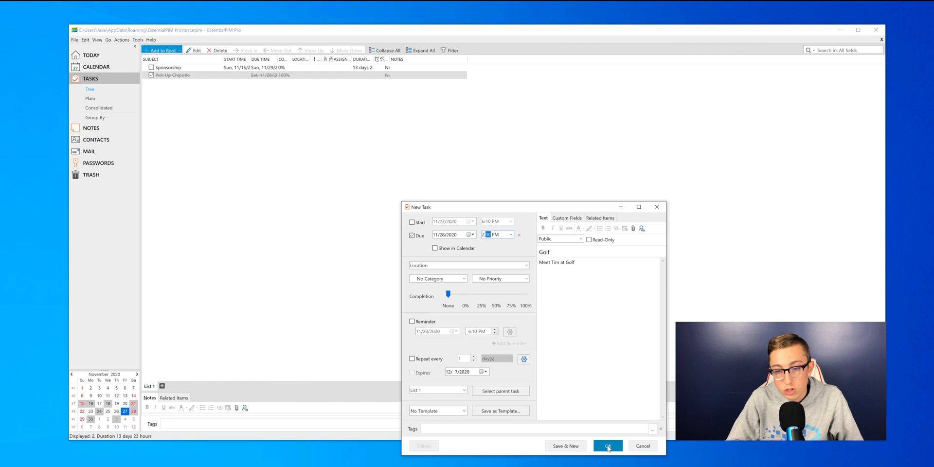
pyautogui.click(607, 446)
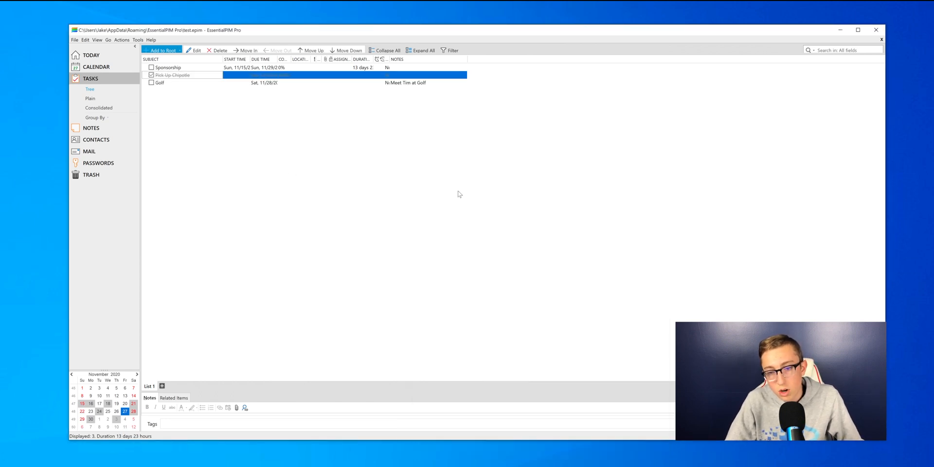
# Check off the Golf task so it shows struck through as complete
pyautogui.click(151, 75)
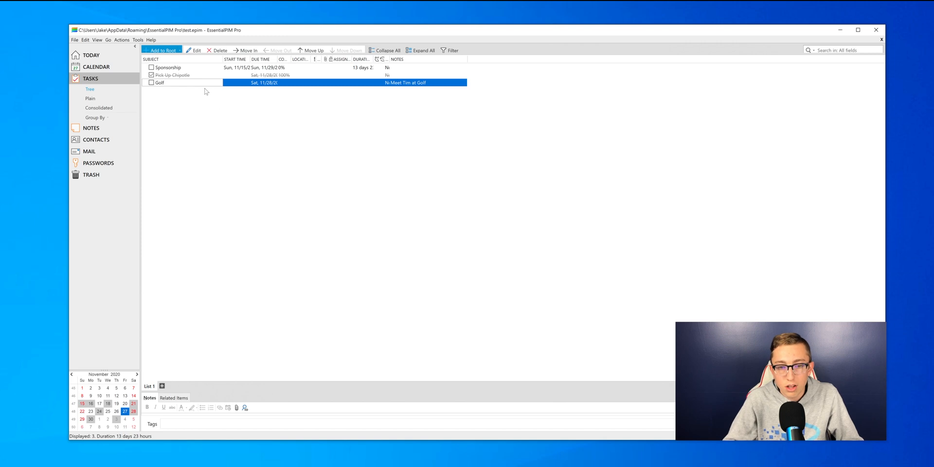
pyautogui.moveTo(207, 104)
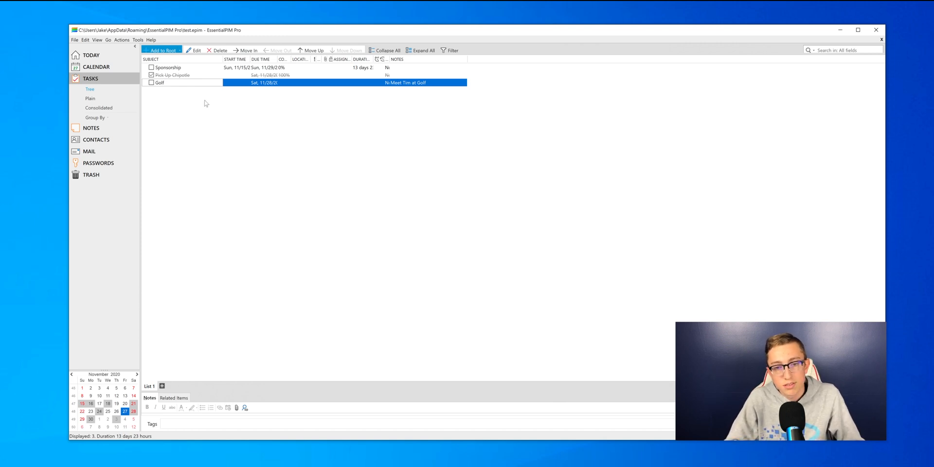
pyautogui.moveTo(167, 127)
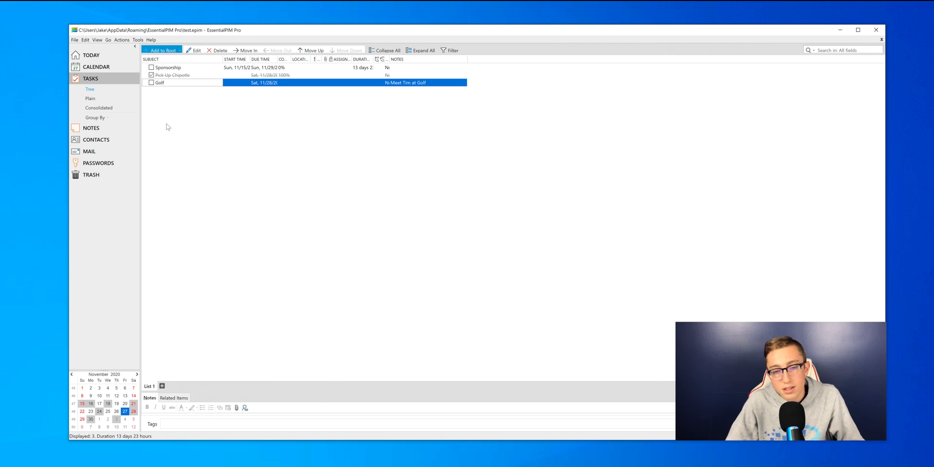
pyautogui.moveTo(163, 123)
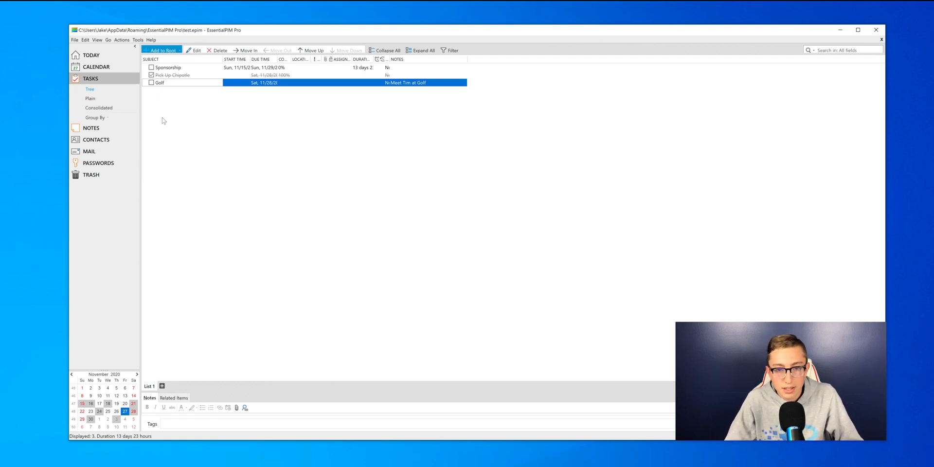
pyautogui.click(152, 82)
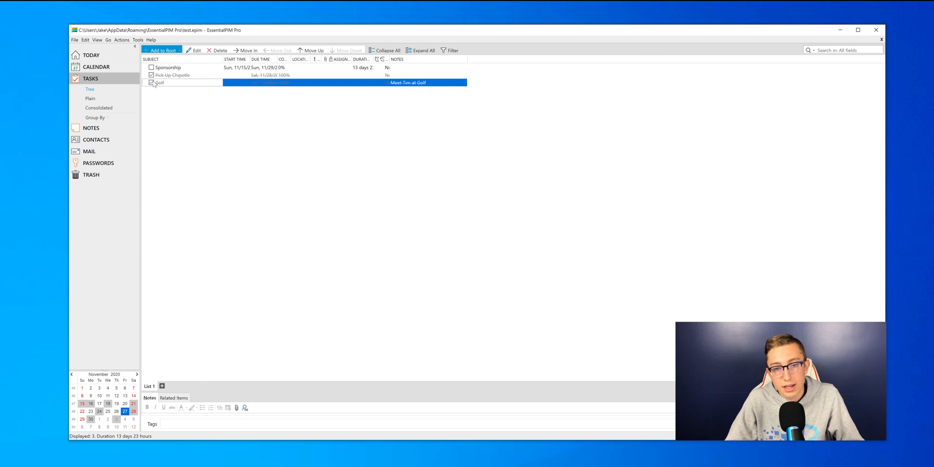
pyautogui.moveTo(340, 150)
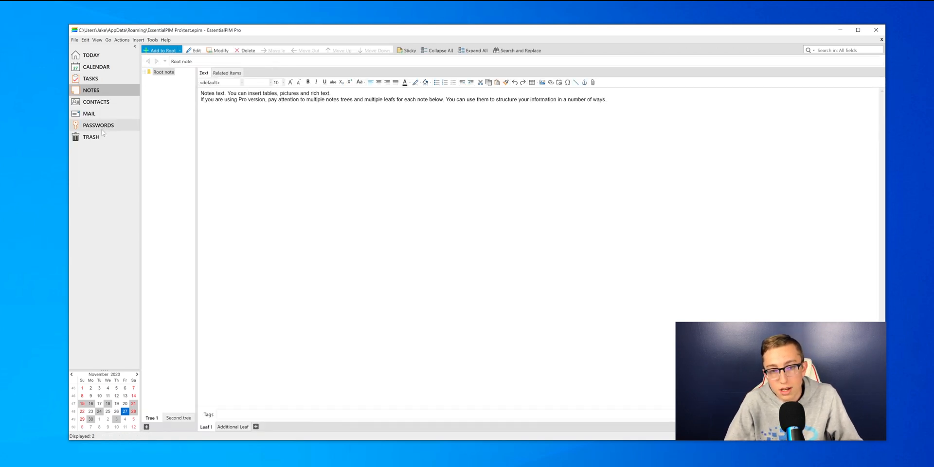
pyautogui.moveTo(306, 90)
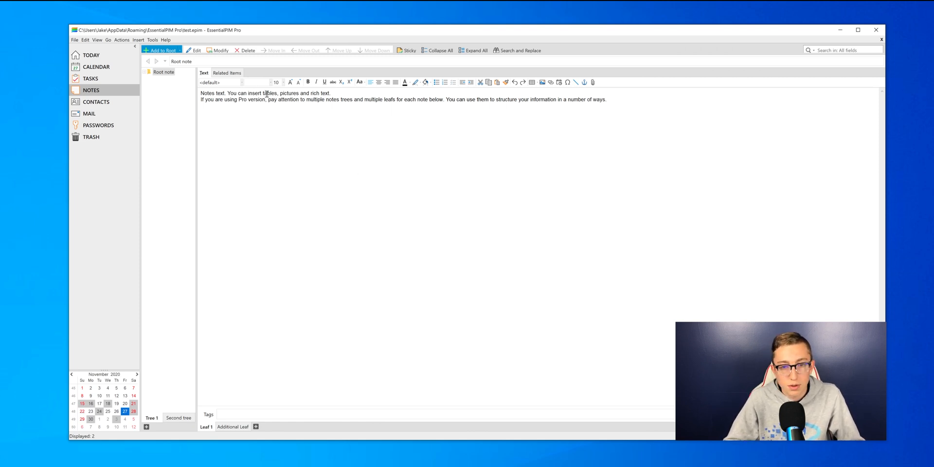
pyautogui.moveTo(242, 171)
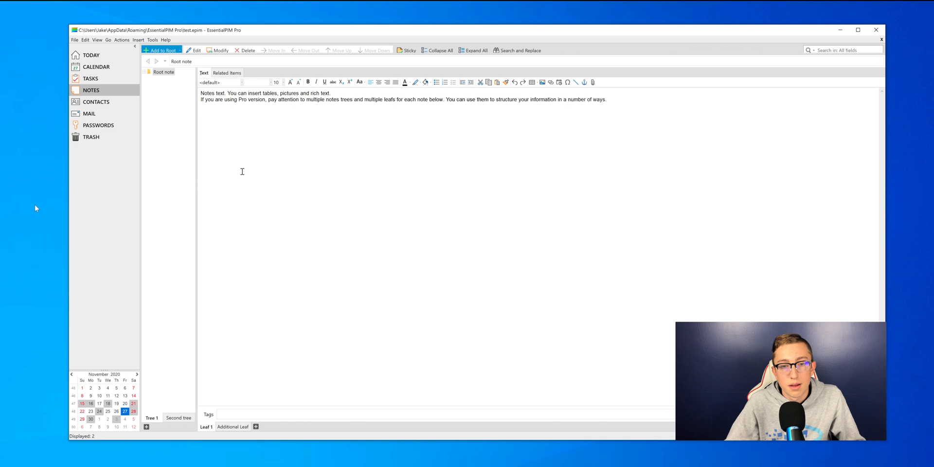
pyautogui.moveTo(275, 132)
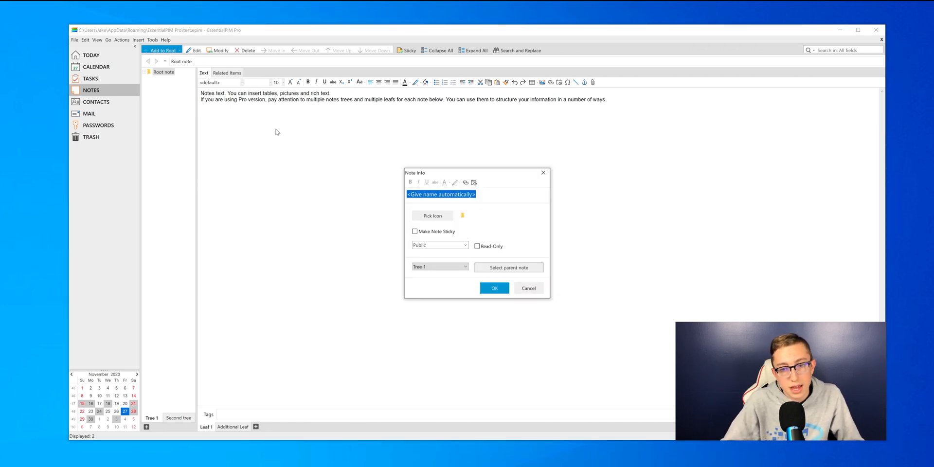
# Name the note 'New Note' and write 'Hello World!' in its body
pyautogui.click(441, 194)
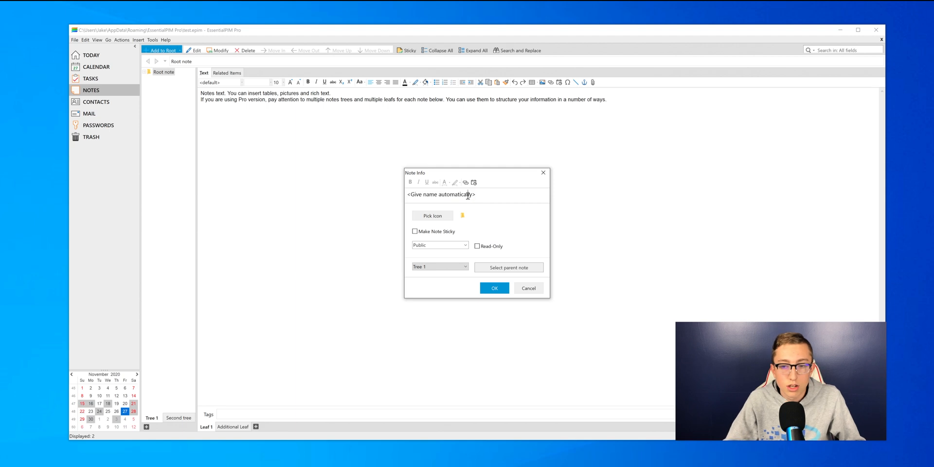
pyautogui.write('New Note')
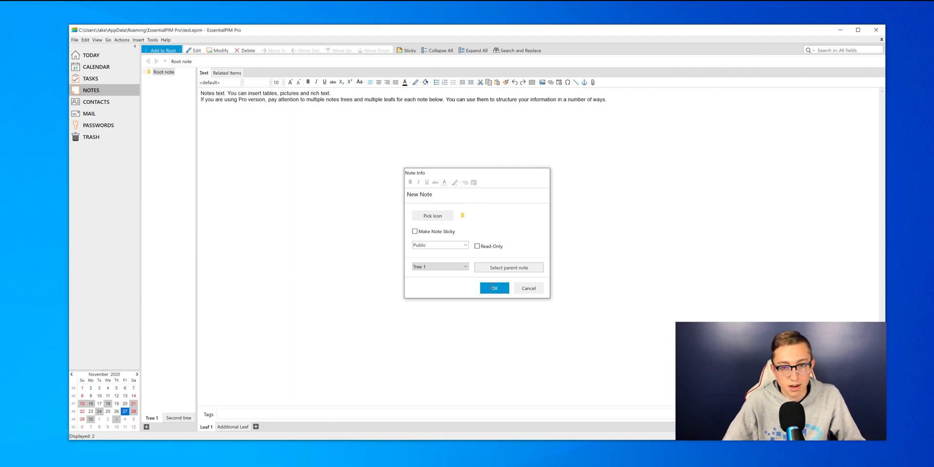
pyautogui.click(494, 288)
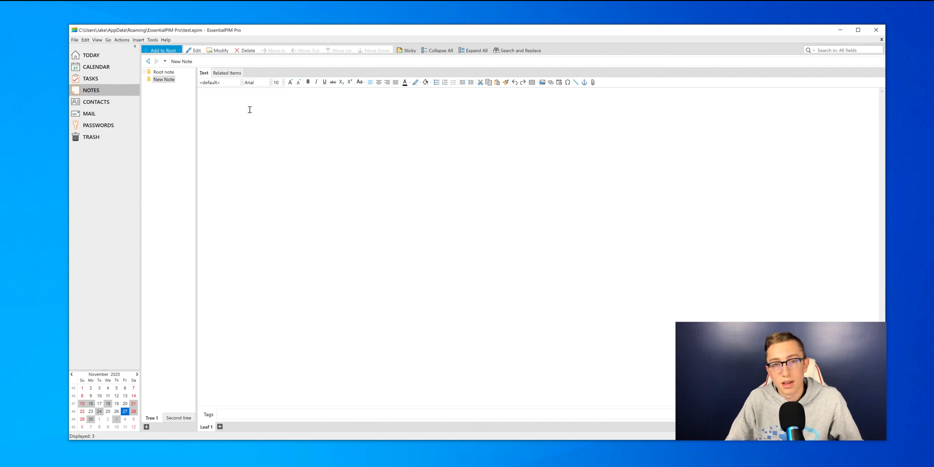
pyautogui.write('Hello')
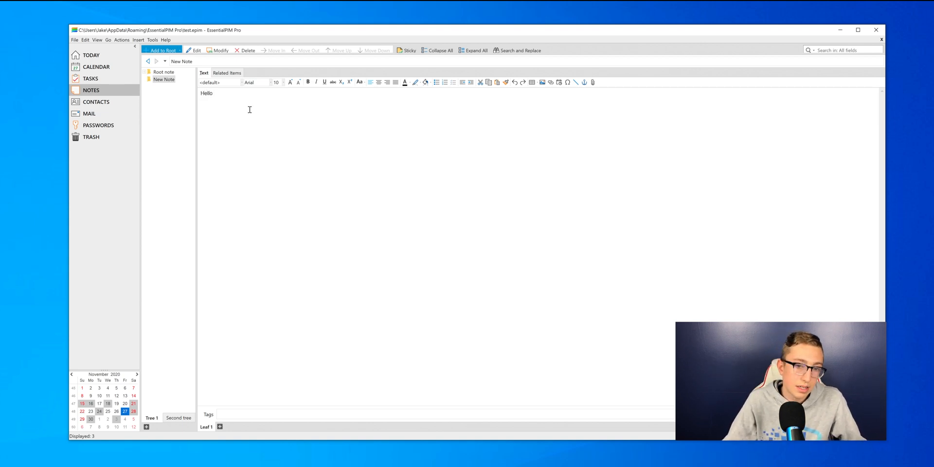
pyautogui.write('Worl')
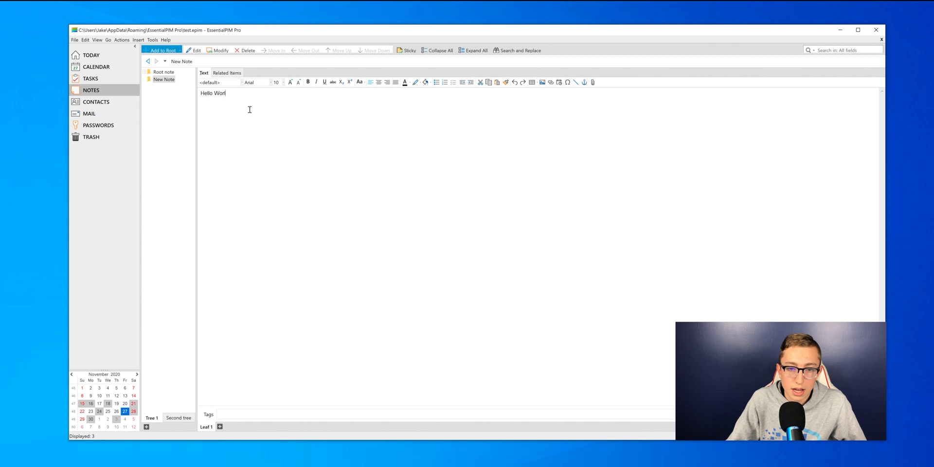
pyautogui.write('d!')
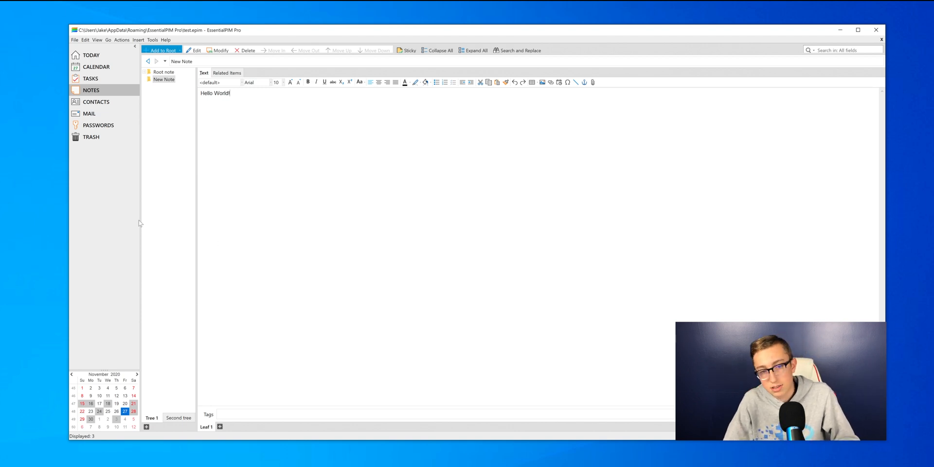
pyautogui.moveTo(96, 102)
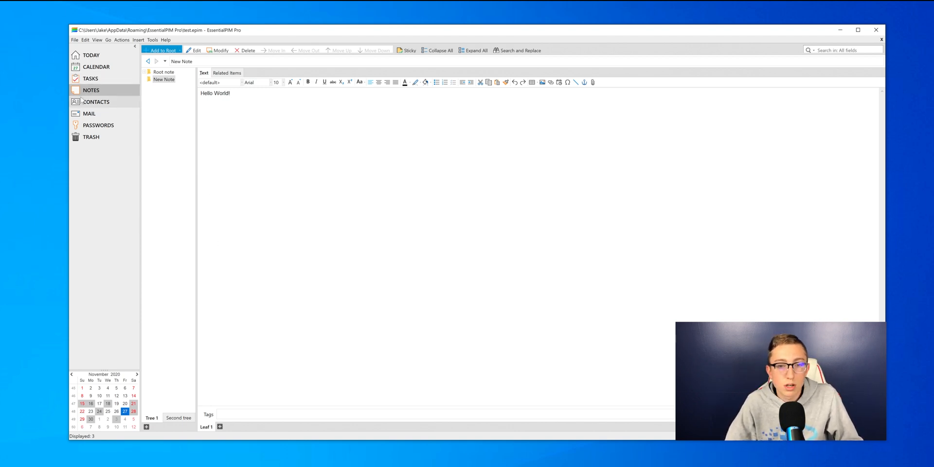
# Show Test Contact's details in Contacts and enlarge the details pane
pyautogui.click(96, 101)
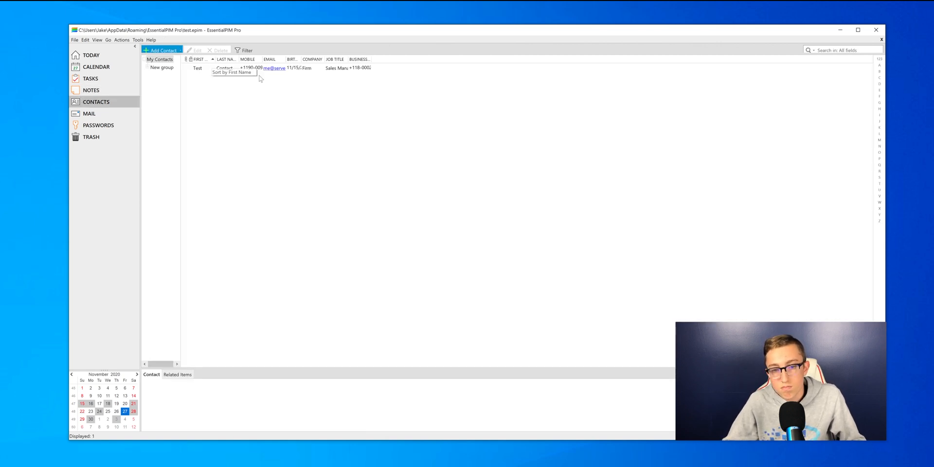
pyautogui.click(239, 67)
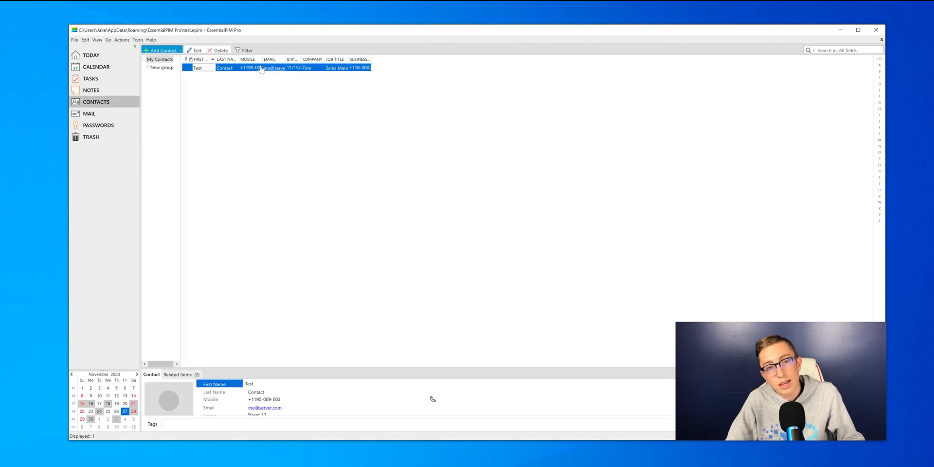
pyautogui.moveTo(162, 114)
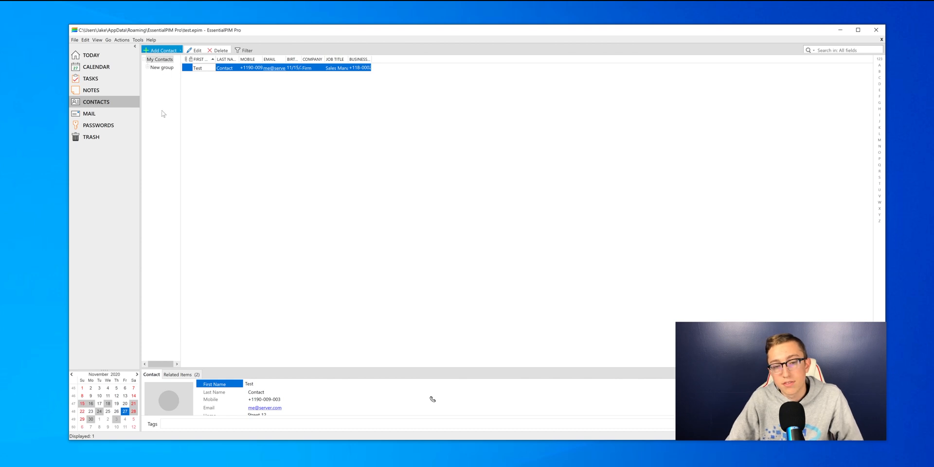
pyautogui.moveTo(36, 219)
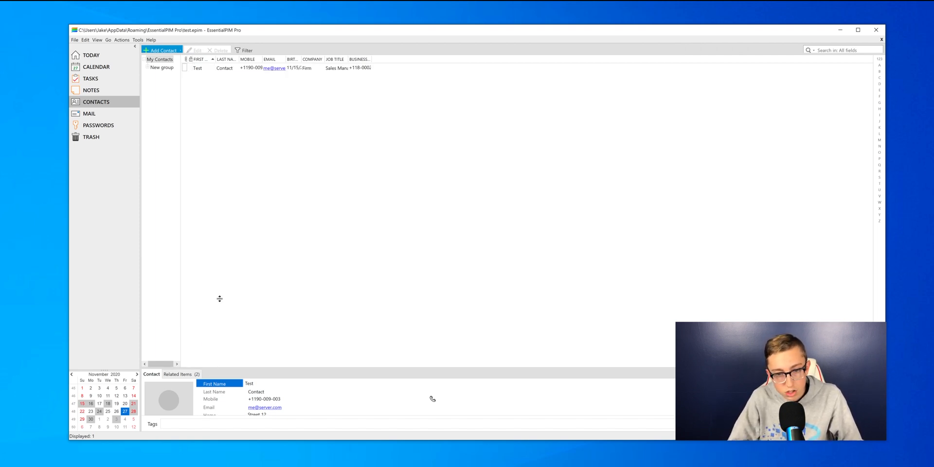
pyautogui.moveTo(220, 299); pyautogui.dragTo(219, 299)
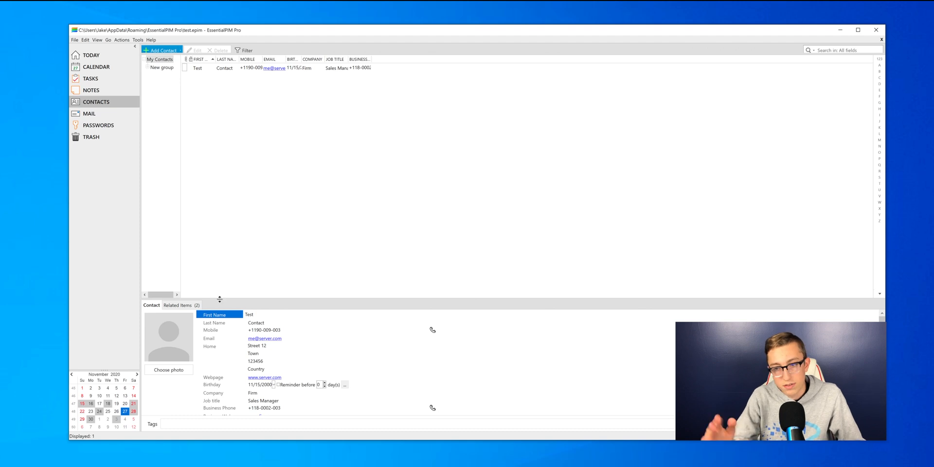
pyautogui.moveTo(219, 300); pyautogui.dragTo(217, 215)
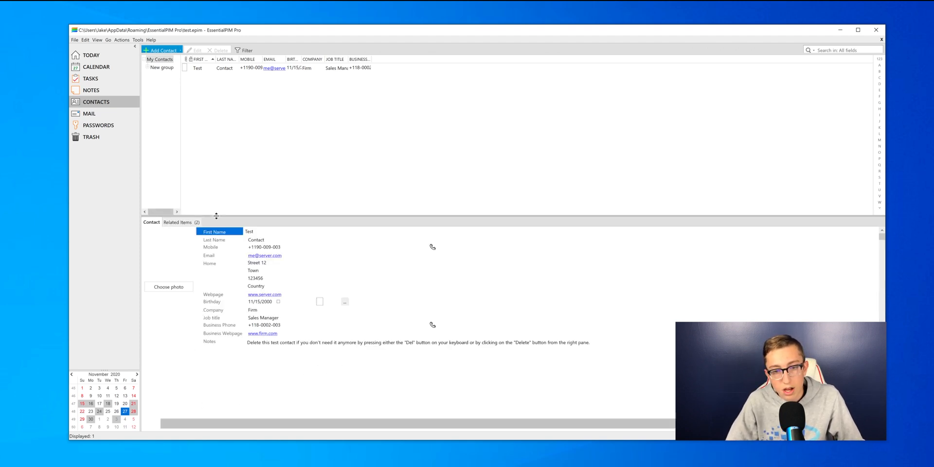
pyautogui.moveTo(216, 216); pyautogui.dragTo(213, 266)
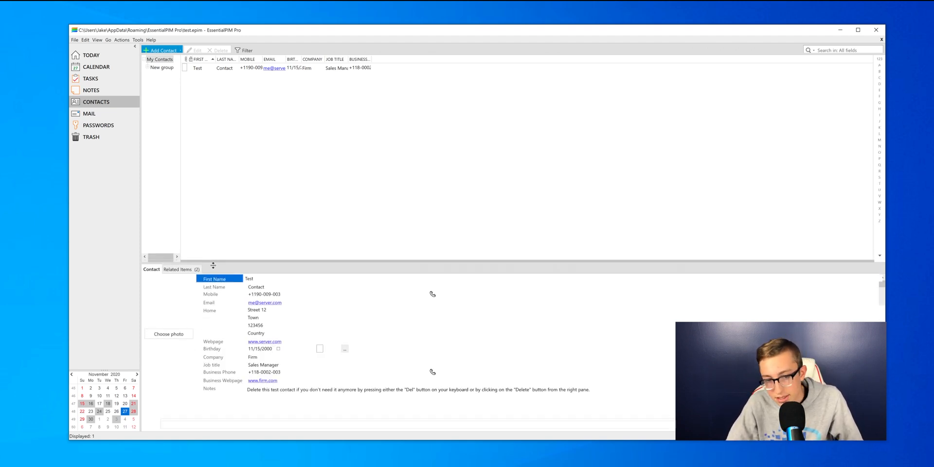
pyautogui.moveTo(213, 266); pyautogui.dragTo(209, 280)
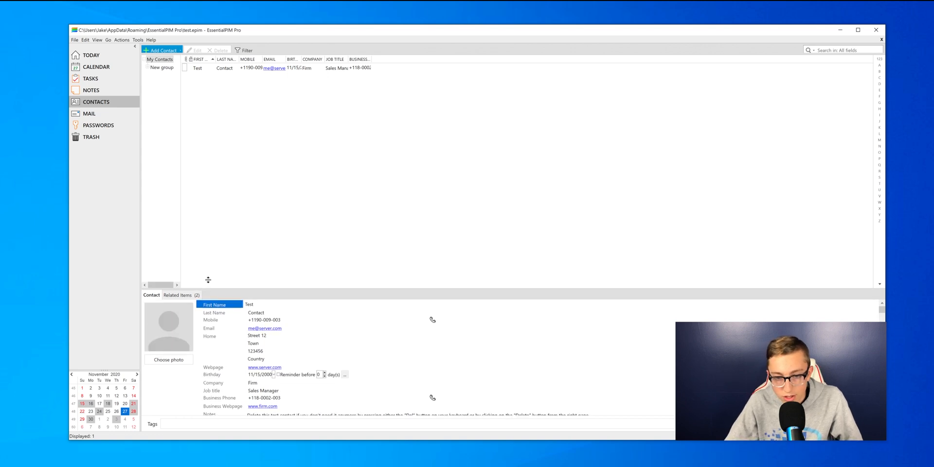
pyautogui.moveTo(209, 281); pyautogui.dragTo(208, 286)
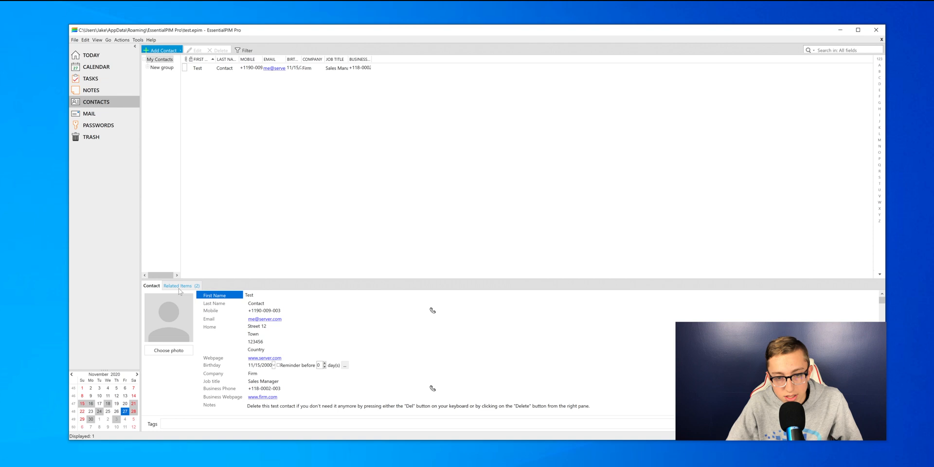
# Review the contact's related items, including the birthday entry, then return to its details
pyautogui.click(177, 285)
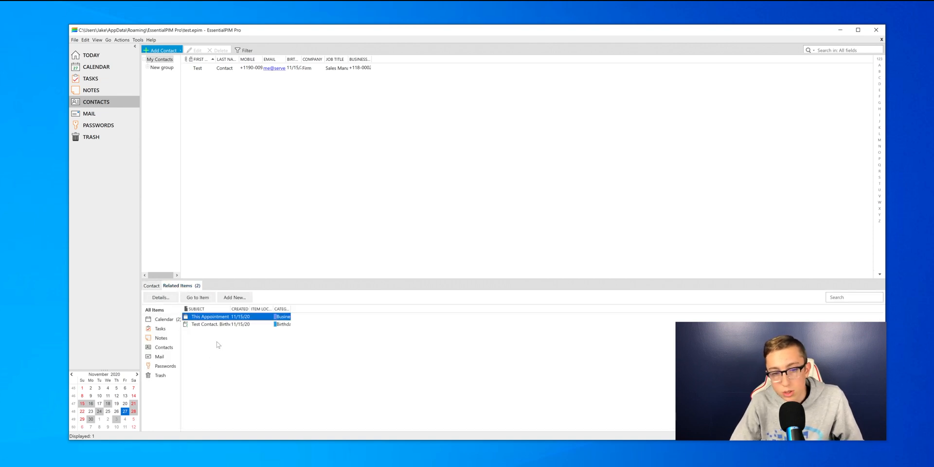
pyautogui.click(221, 324)
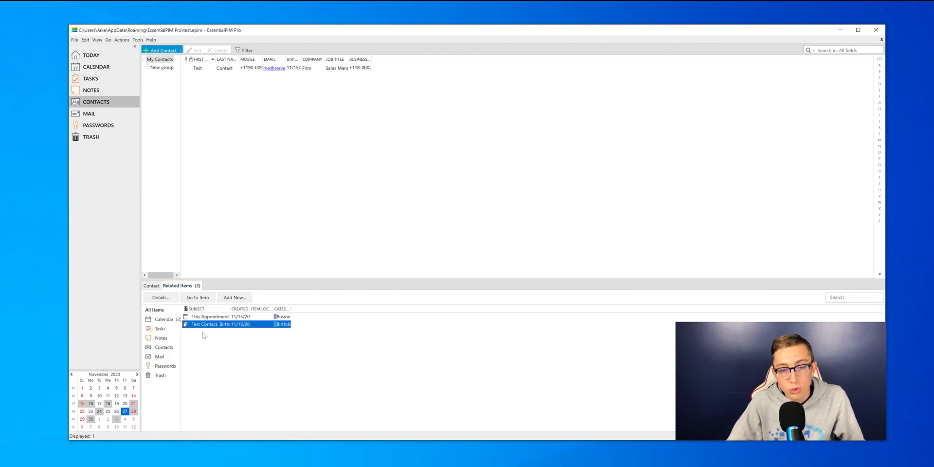
pyautogui.moveTo(171, 309)
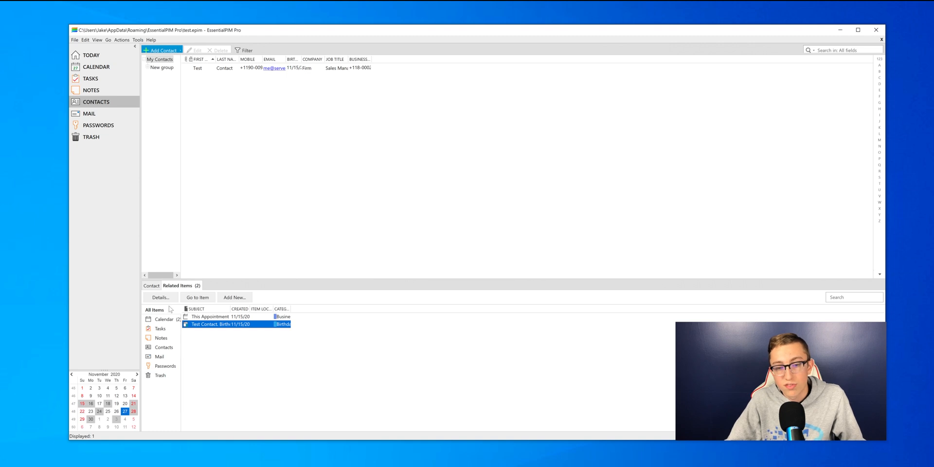
pyautogui.click(151, 285)
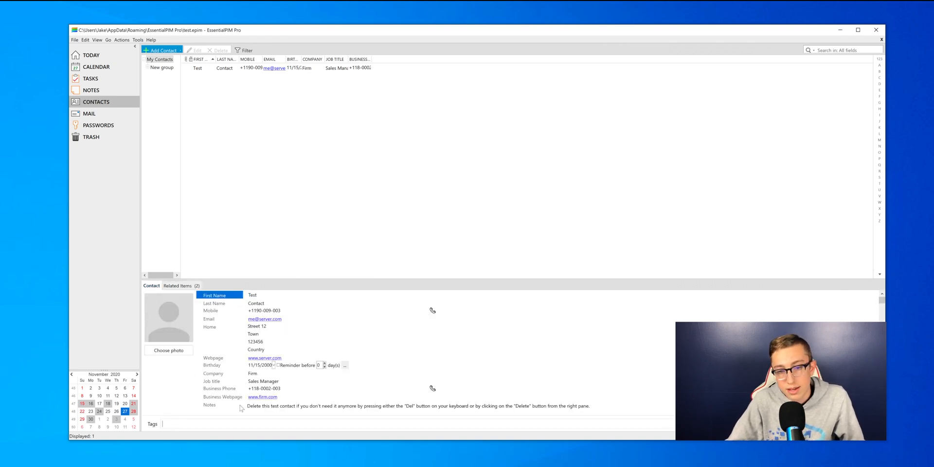
pyautogui.moveTo(89, 119)
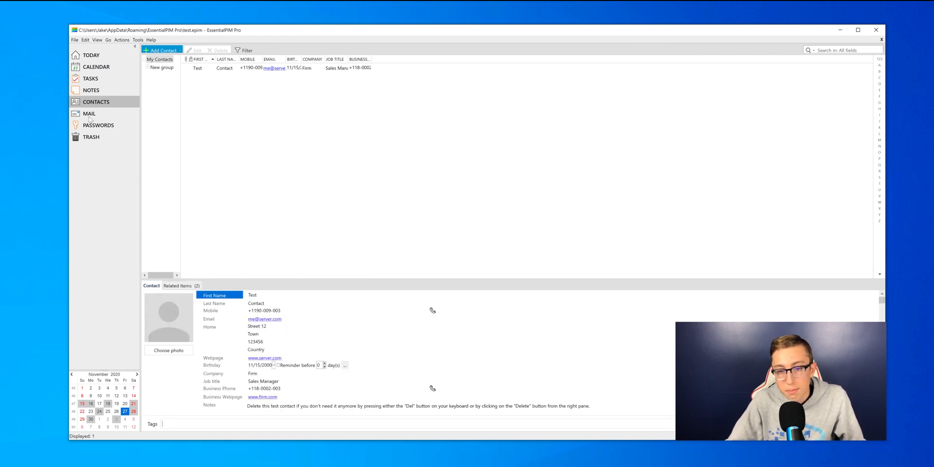
# Visit the empty Mail section, dismiss the email account wizard unused, and go to Passwords
pyautogui.click(88, 113)
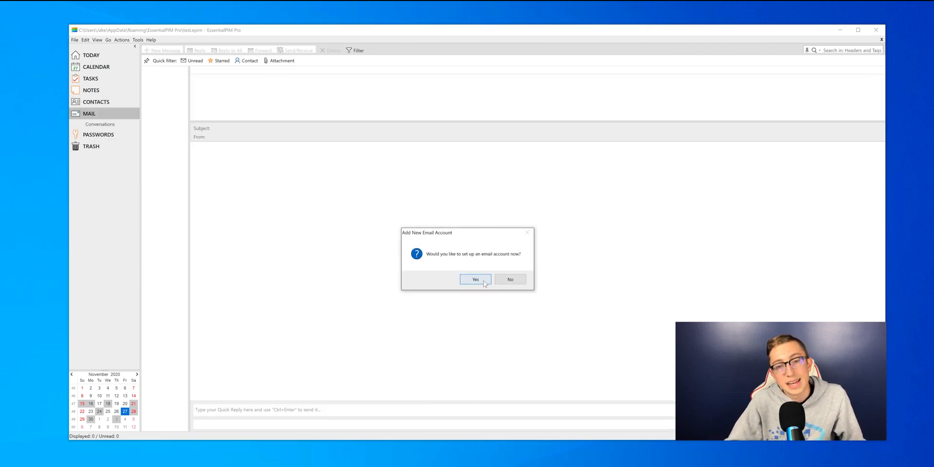
pyautogui.click(475, 279)
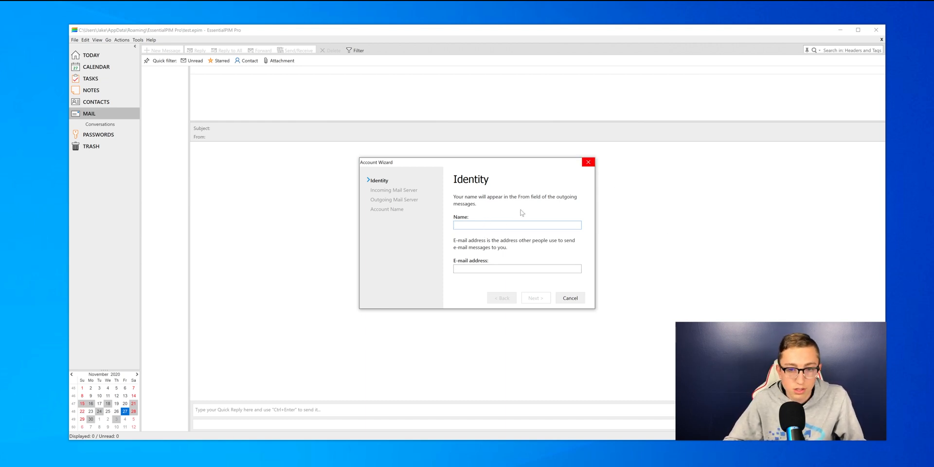
pyautogui.moveTo(590, 171)
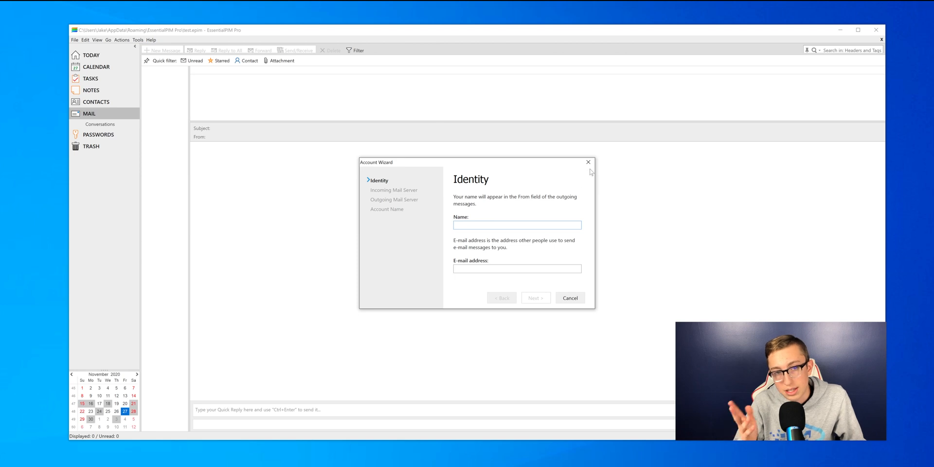
pyautogui.click(569, 298)
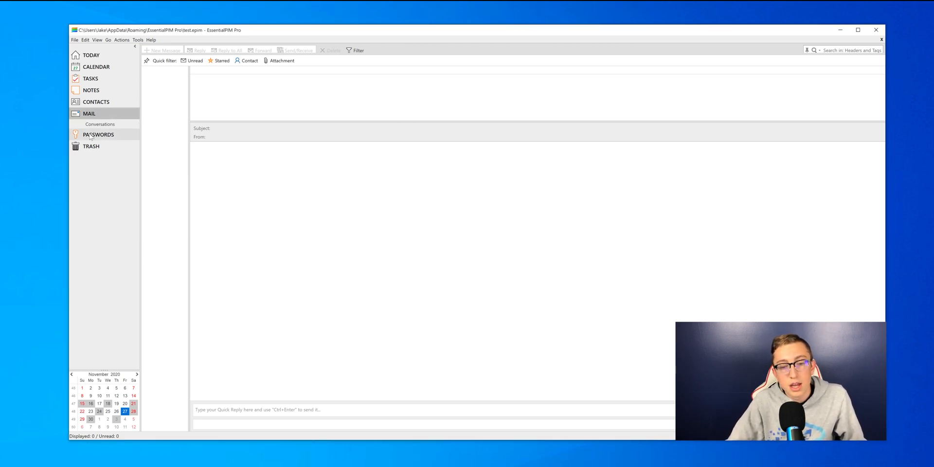
pyautogui.click(97, 135)
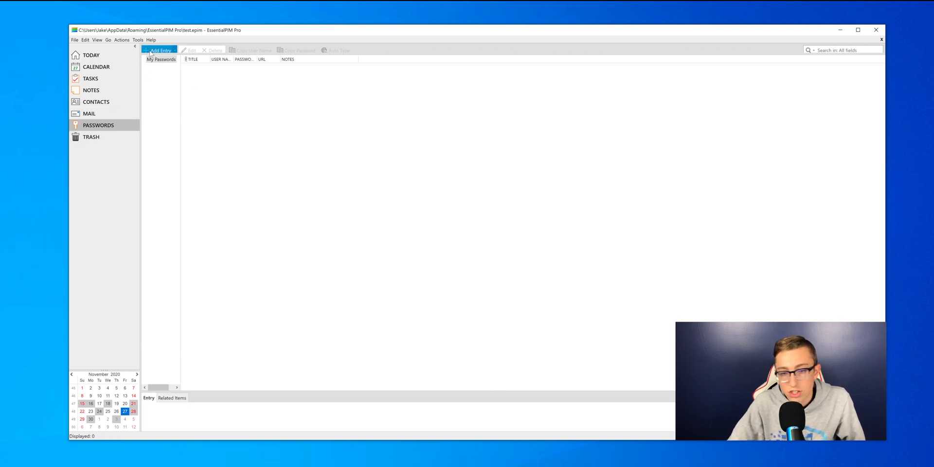
# Start a 'Buy Merch' password entry with user name Buy, a password and URL ttpmerch.com
pyautogui.click(159, 50)
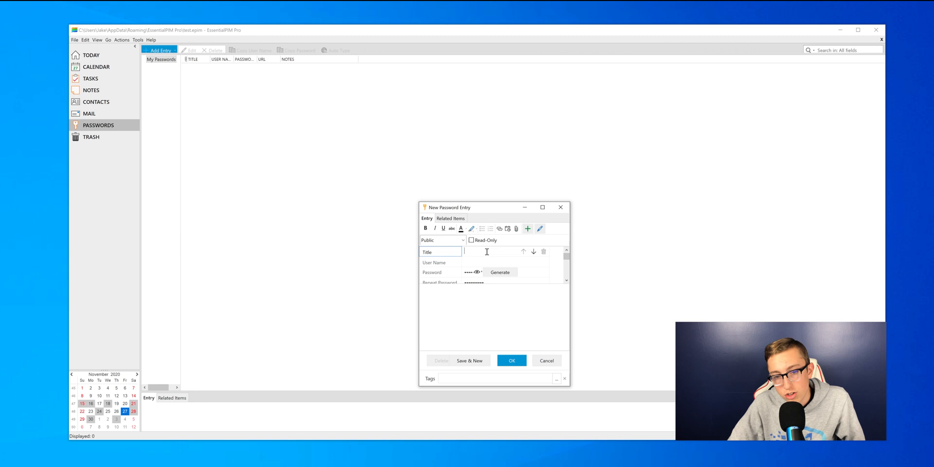
pyautogui.write('Buy')
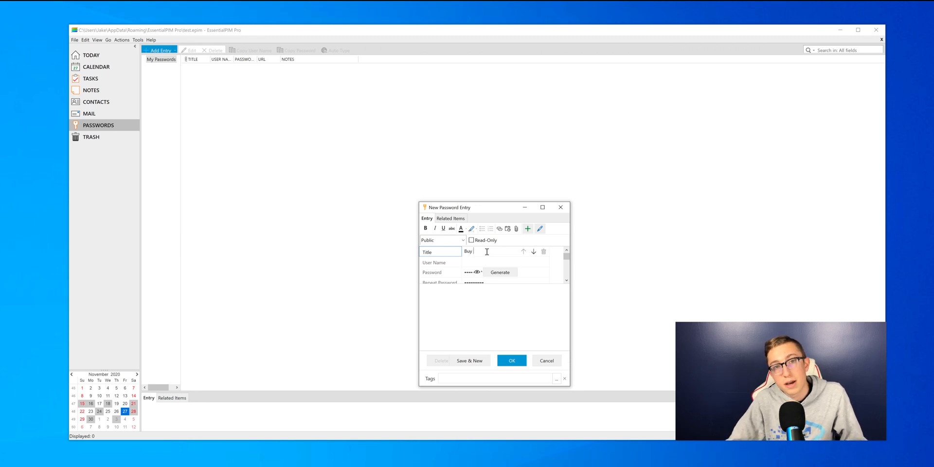
pyautogui.write('Merch')
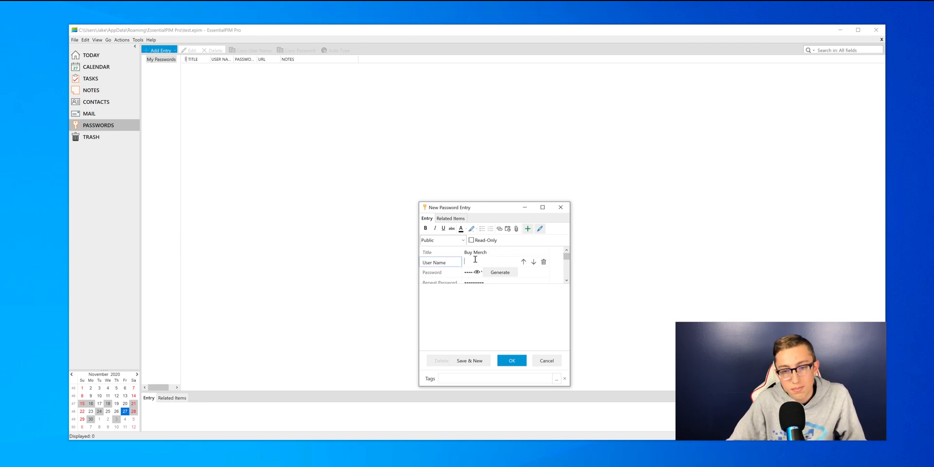
pyautogui.write('Buy')
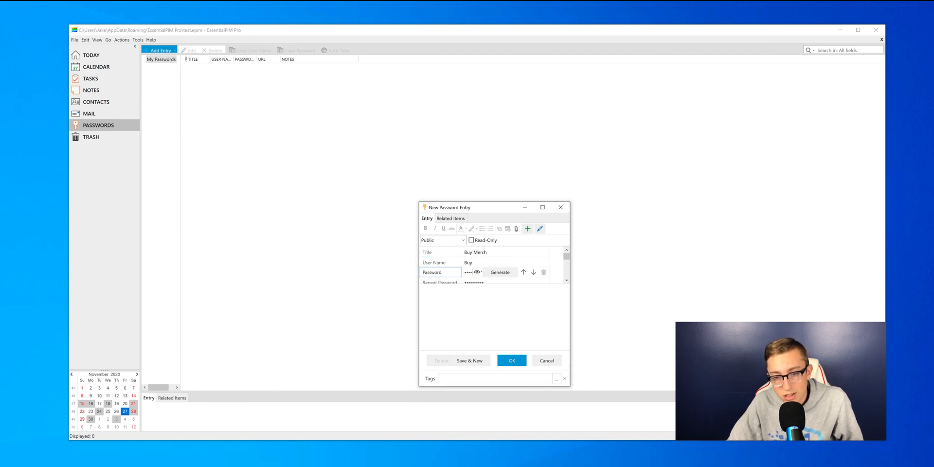
pyautogui.click(476, 273)
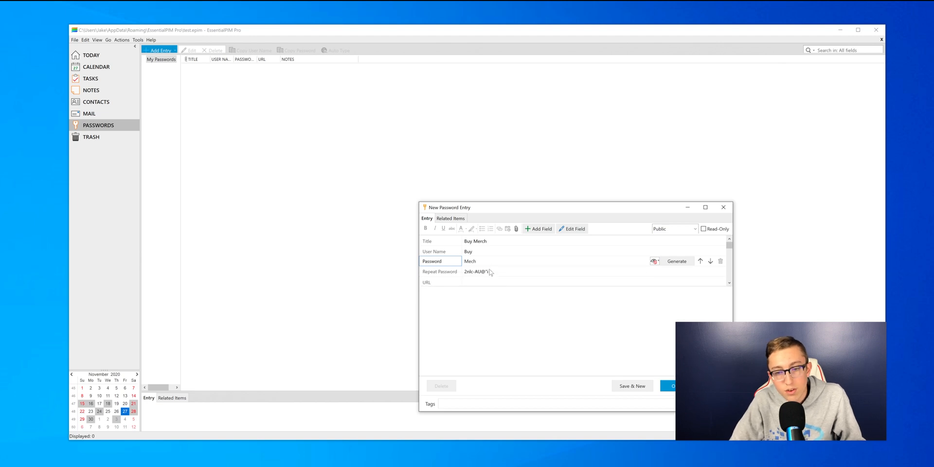
pyautogui.write('merch')
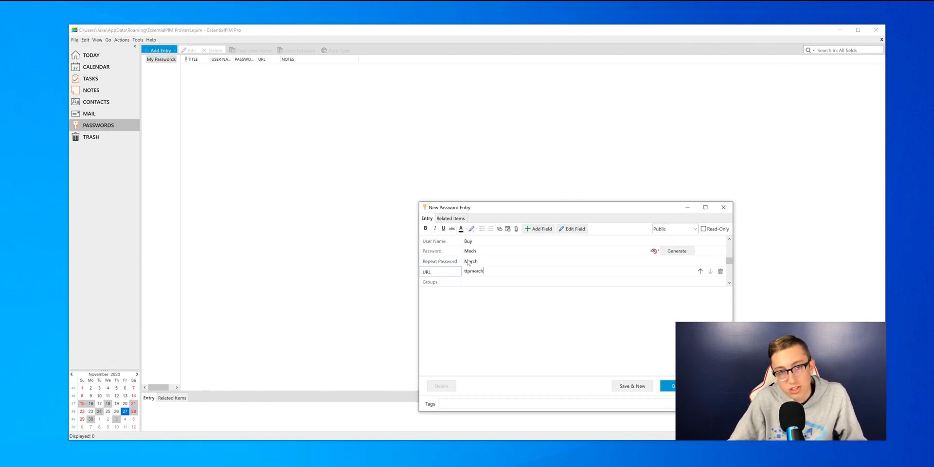
pyautogui.write('.com')
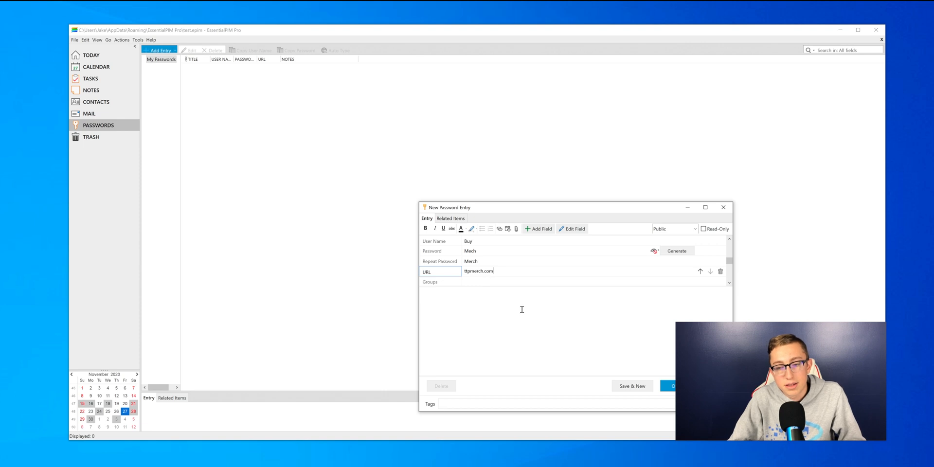
# Add the note about buying merch at ttpmerch.com, clear the mismatch warning and save the entry
pyautogui.write('Make sure t')
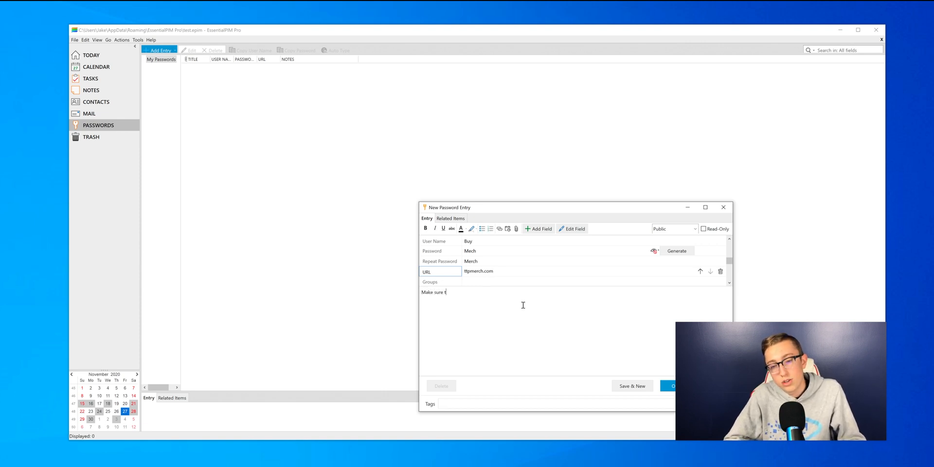
pyautogui.write('o my merch')
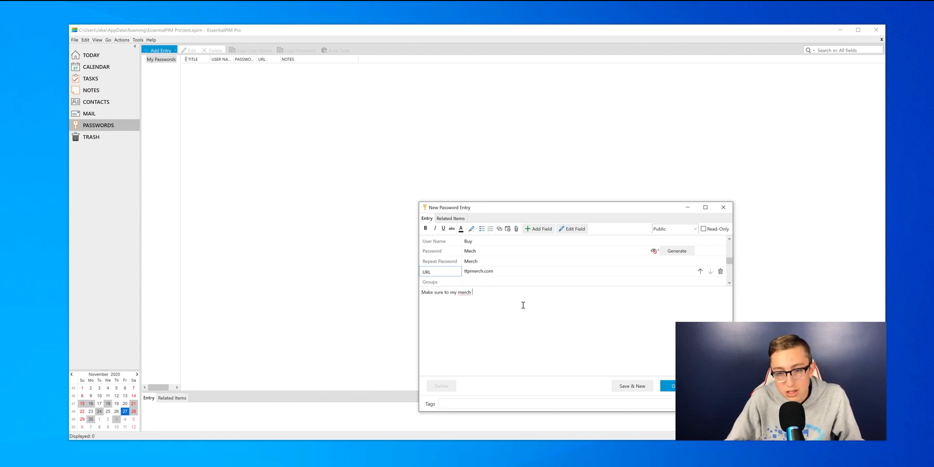
pyautogui.write('at ttpmerc')
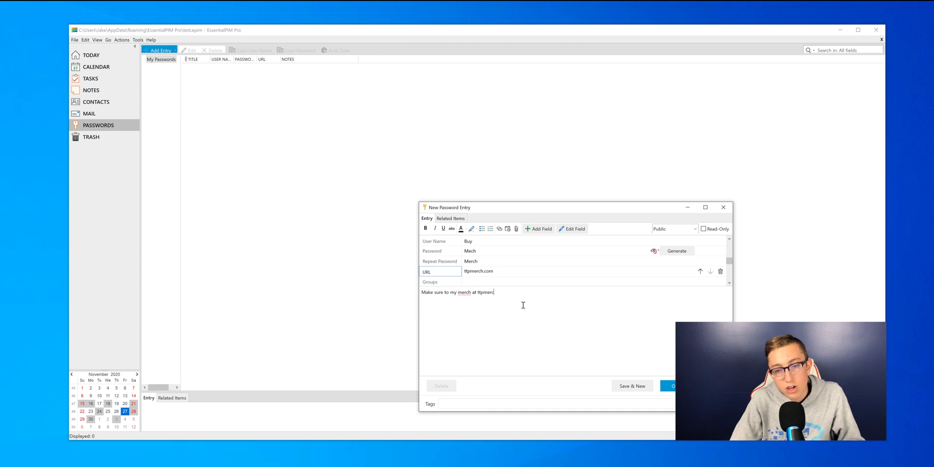
pyautogui.write('h.com')
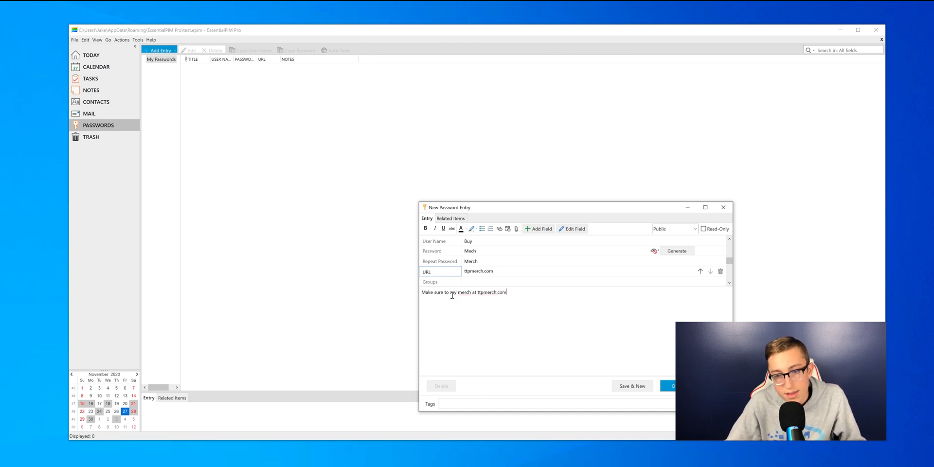
pyautogui.write('buy')
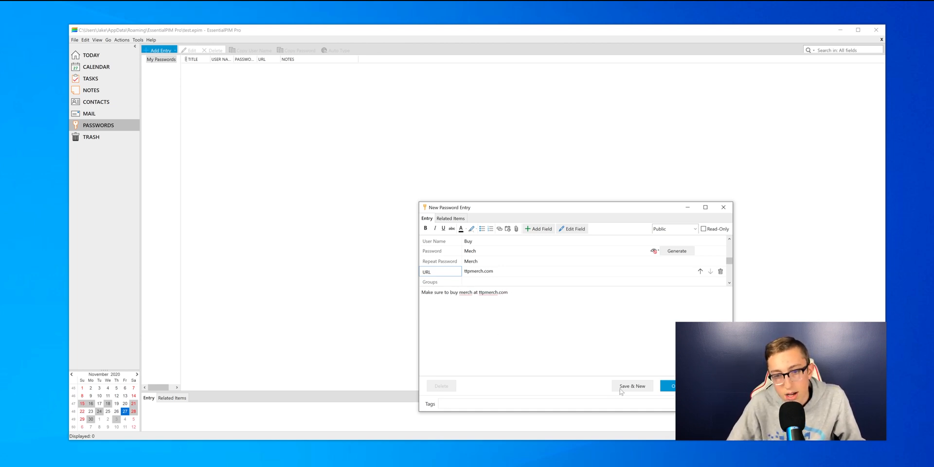
pyautogui.click(674, 387)
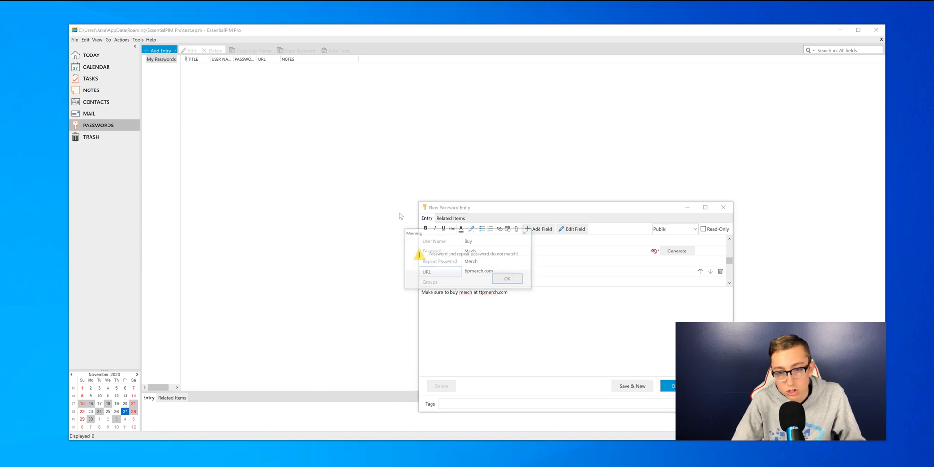
pyautogui.click(507, 280)
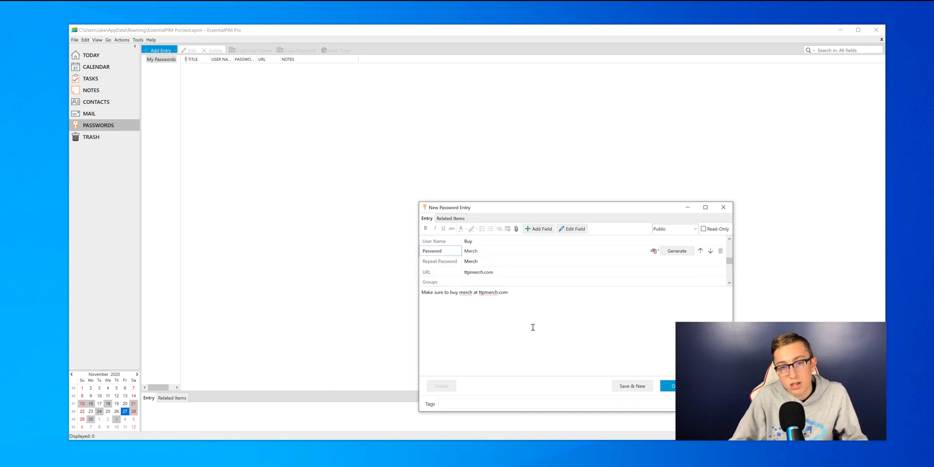
pyautogui.click(674, 385)
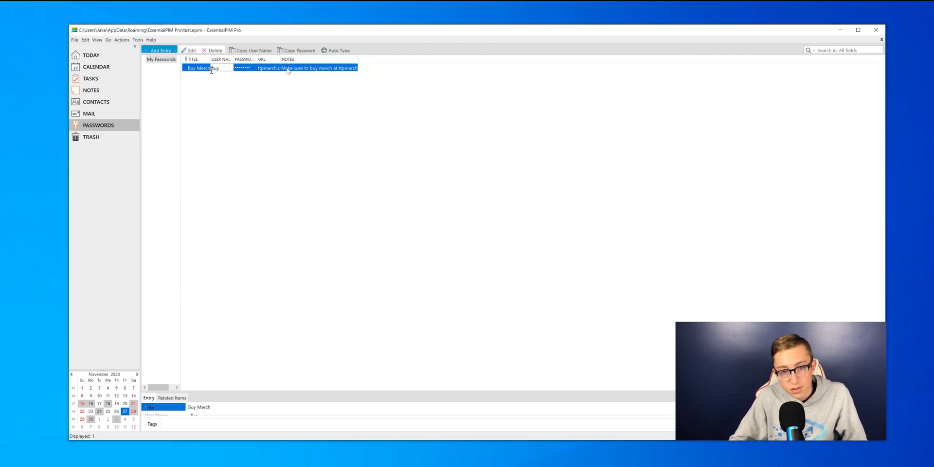
# Glance at the Trash's deleted items, then return to the Today overview
pyautogui.click(700, 245)
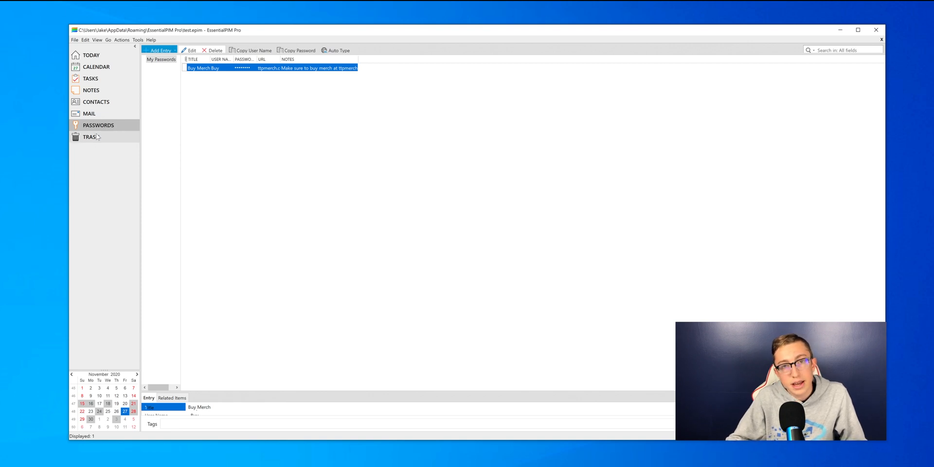
pyautogui.click(91, 137)
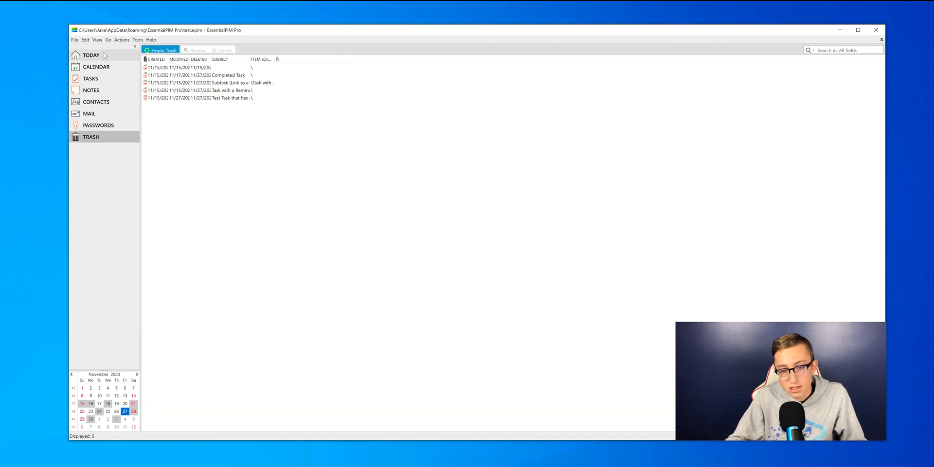
pyautogui.click(91, 55)
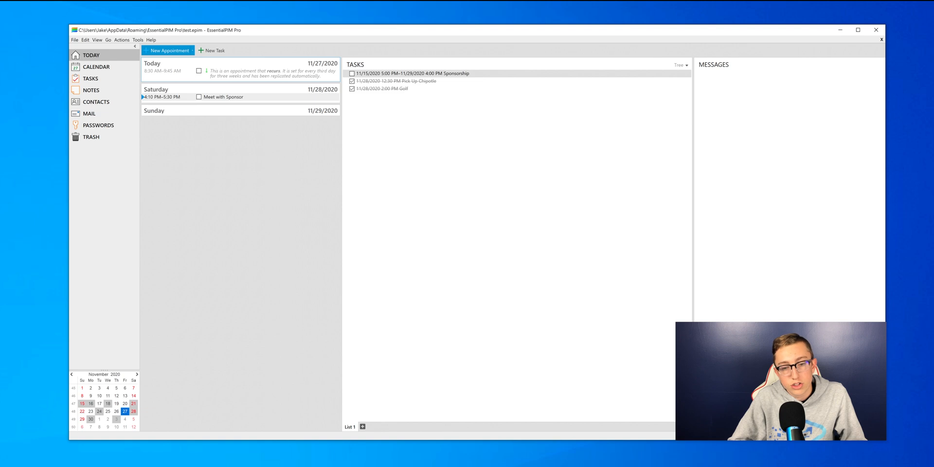